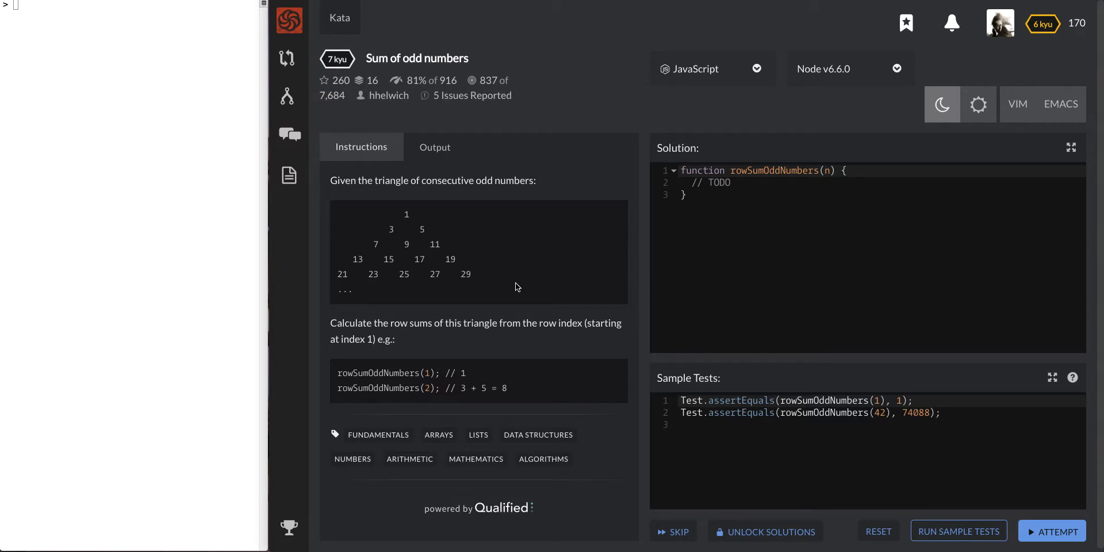
mouse_move(493, 346)
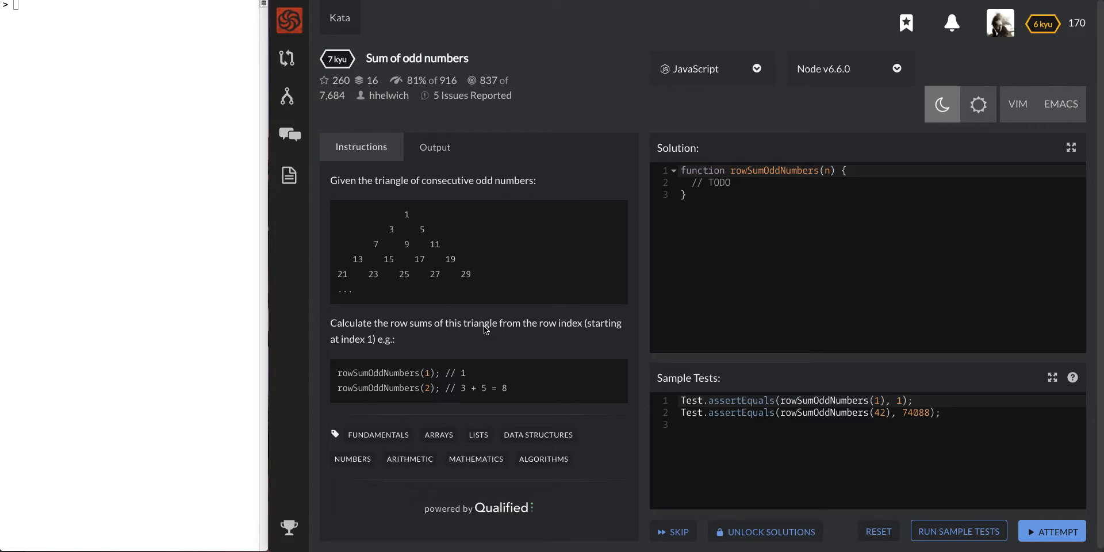
mouse_move(431, 168)
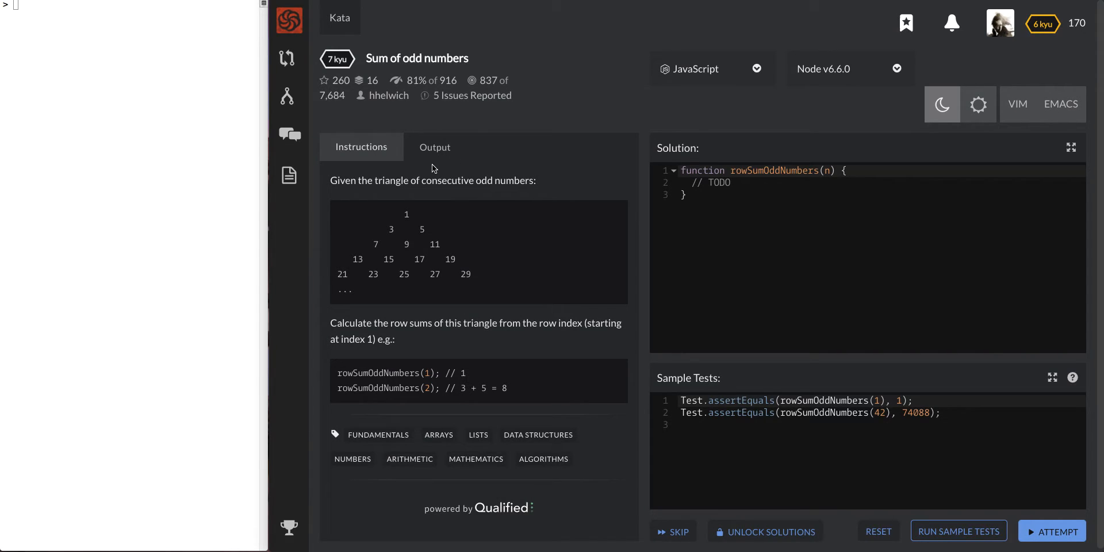
mouse_move(472, 187)
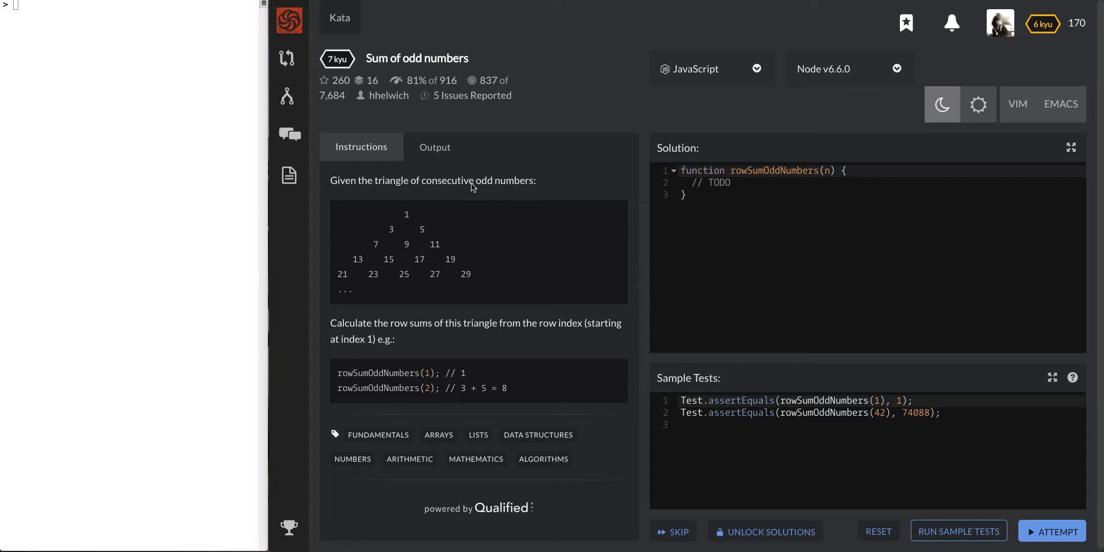
mouse_move(377, 361)
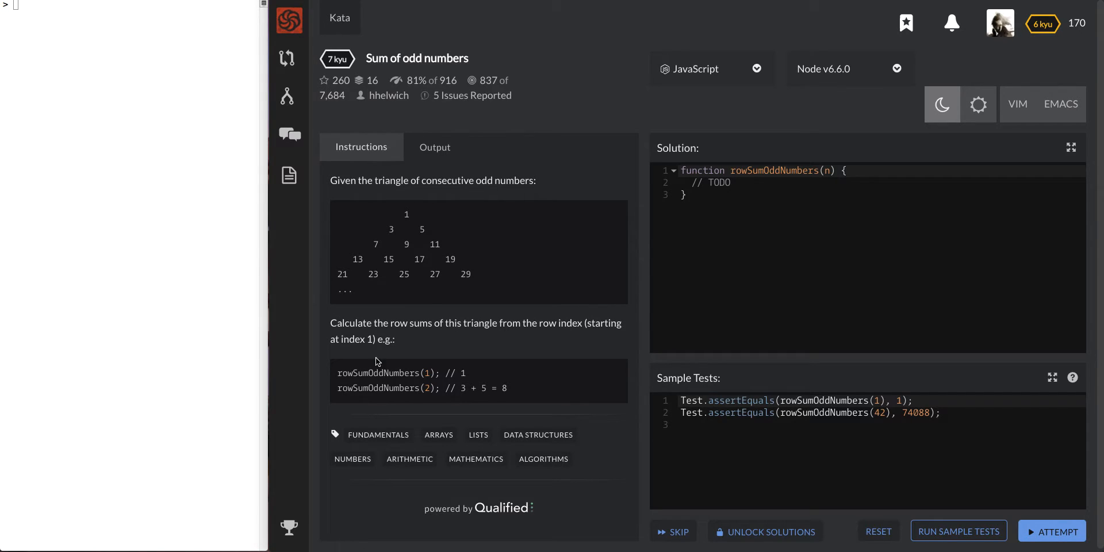
mouse_move(417, 330)
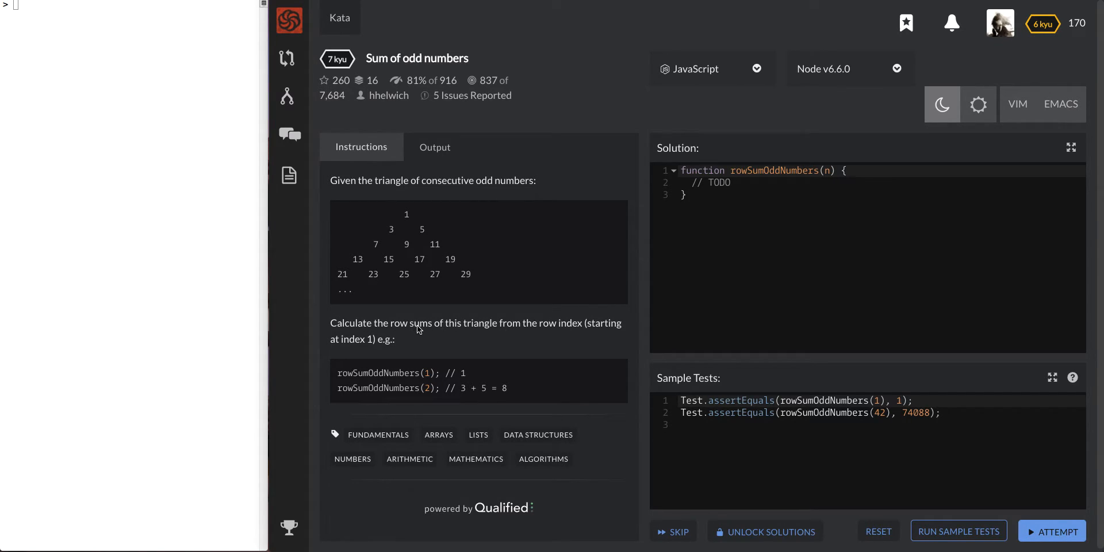
mouse_move(509, 322)
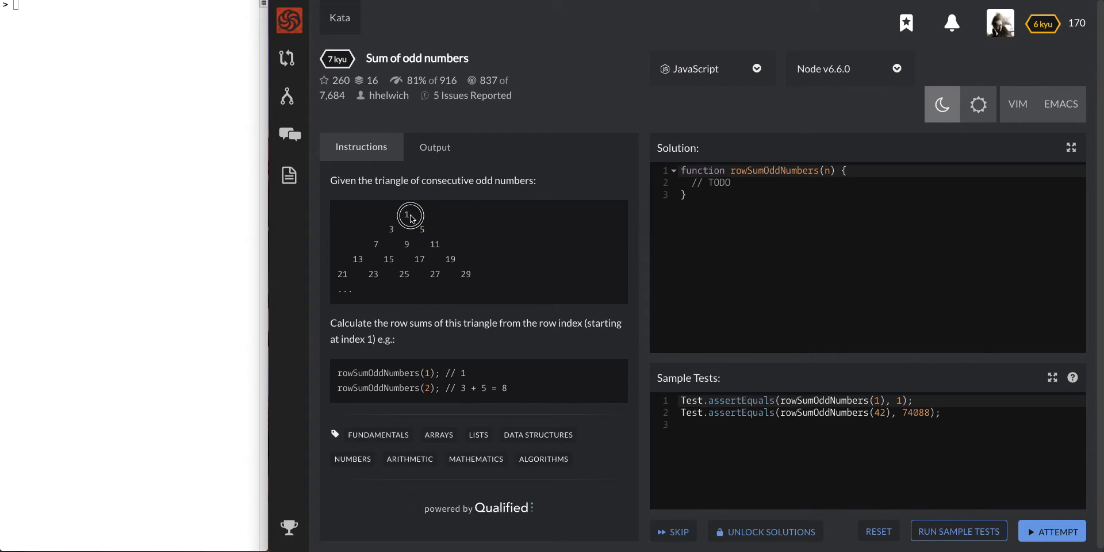
Highlight the 1 and 13 in the kata's triangle, then clear the TODO comment from rowSumOddNumbers
double_click(406, 215)
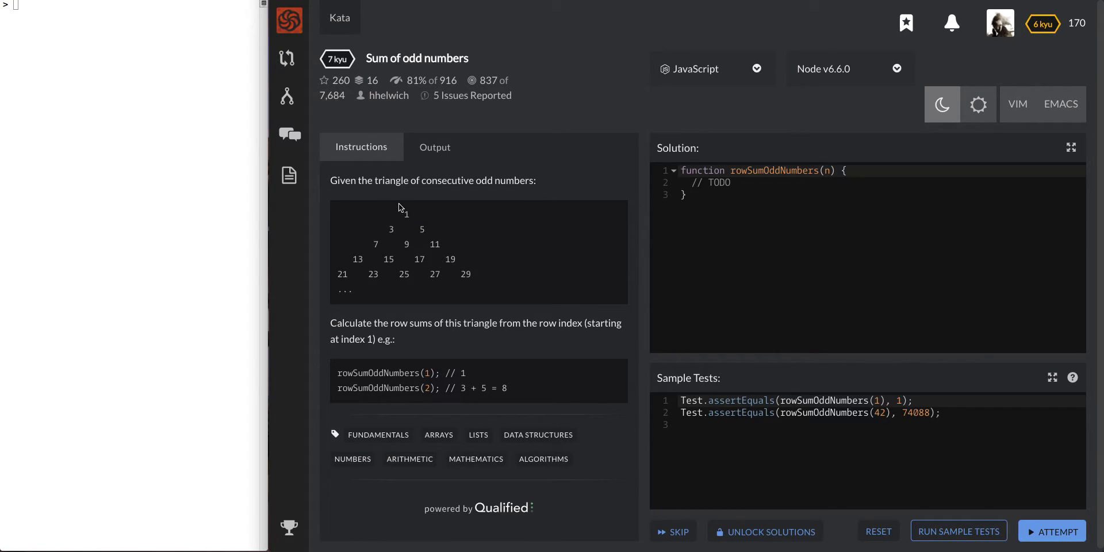
mouse_move(412, 206)
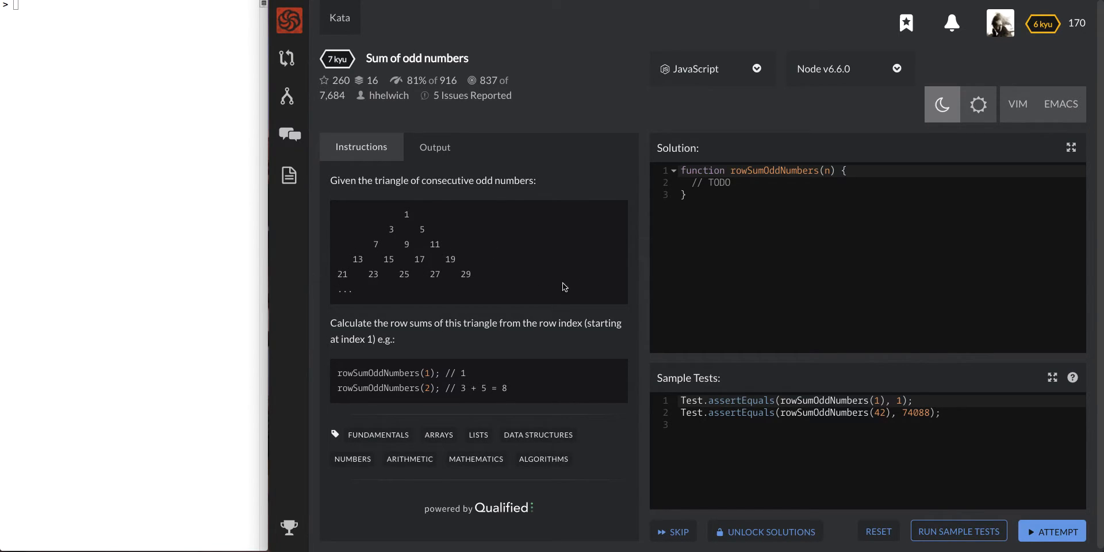
mouse_move(555, 300)
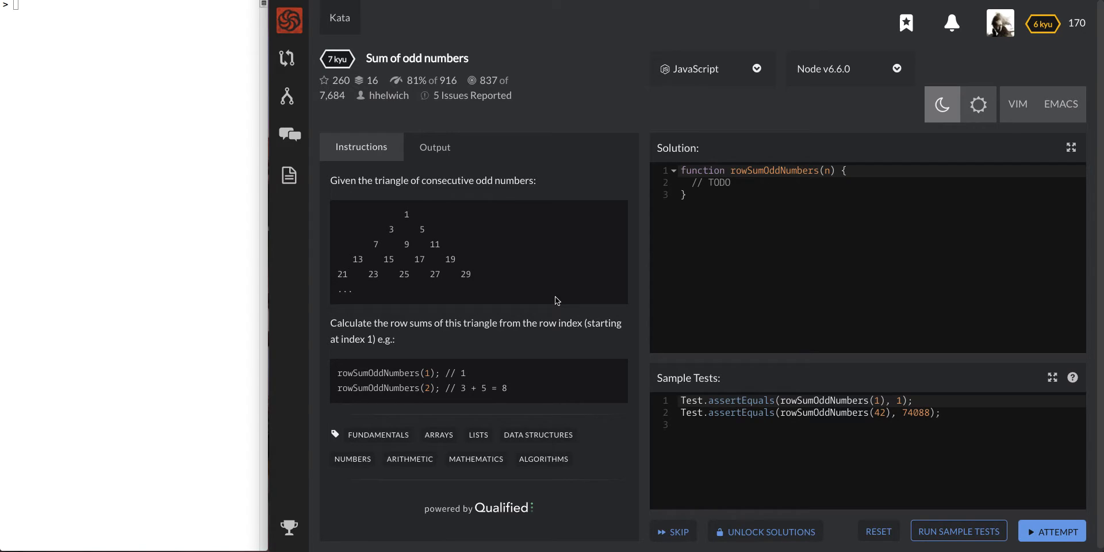
mouse_move(522, 299)
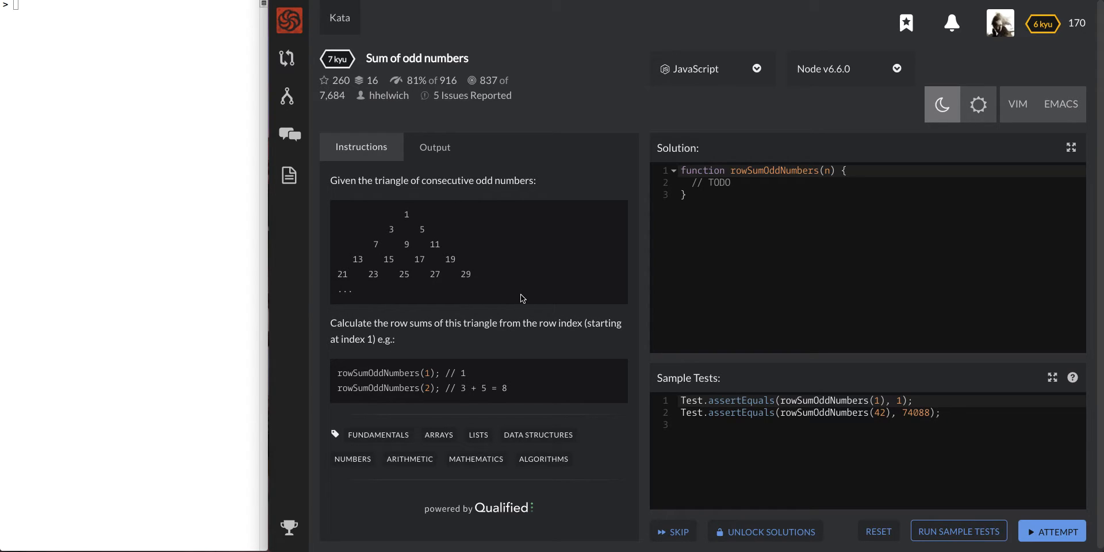
mouse_move(462, 288)
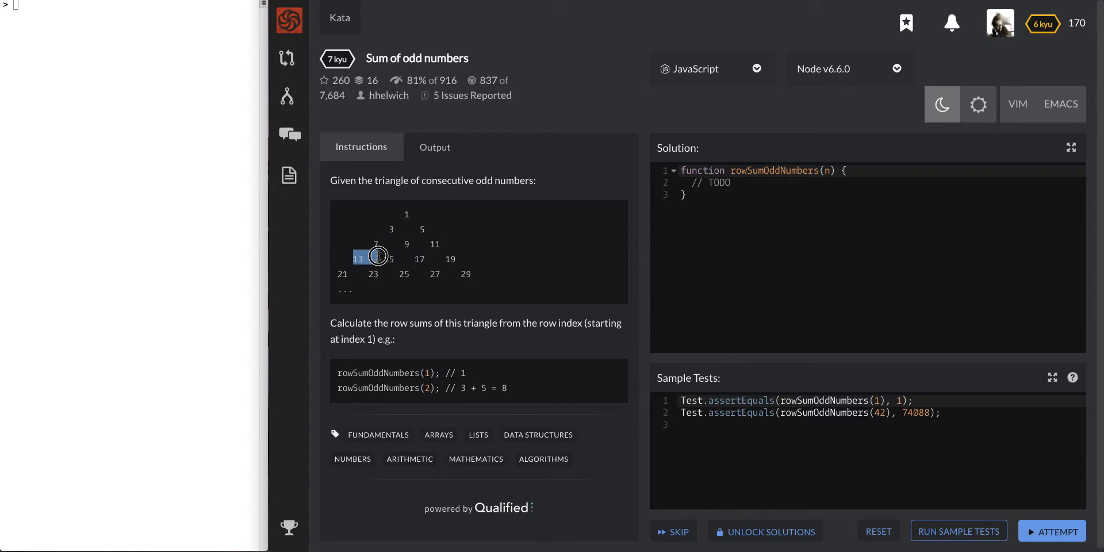
left_click_drag(358, 258, 451, 257)
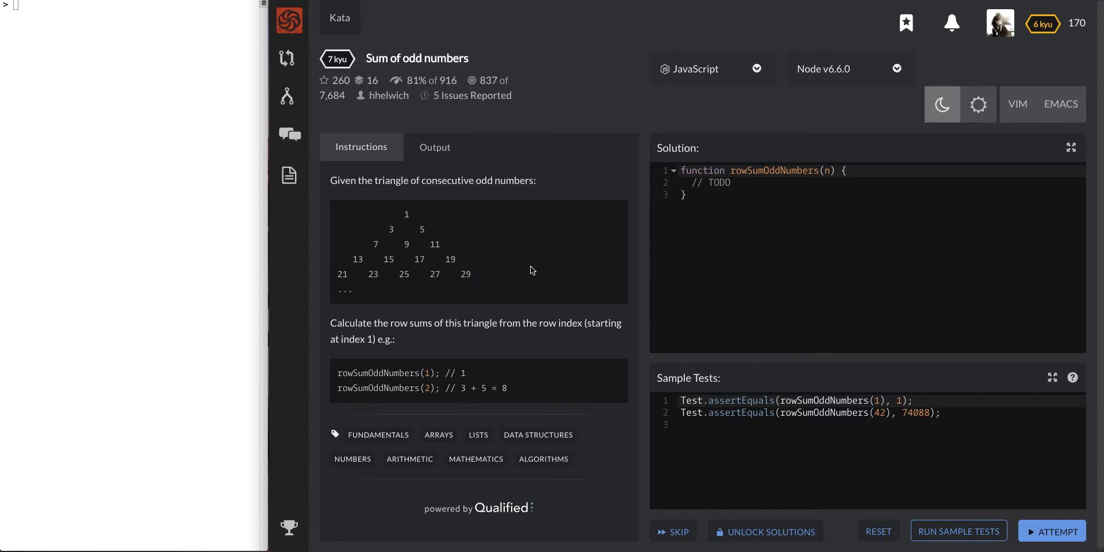
mouse_move(381, 243)
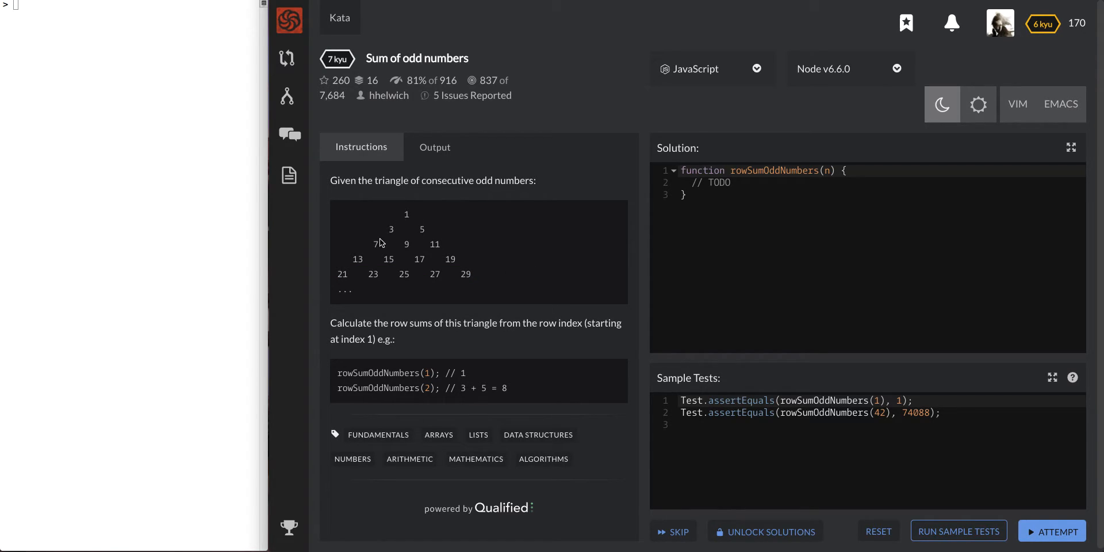
mouse_move(346, 272)
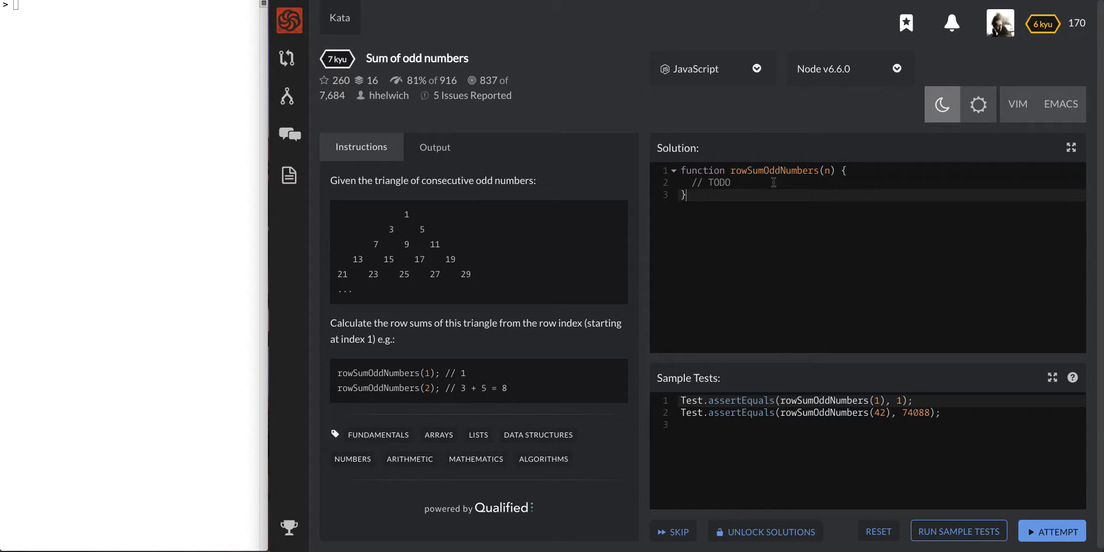
double_click(718, 183)
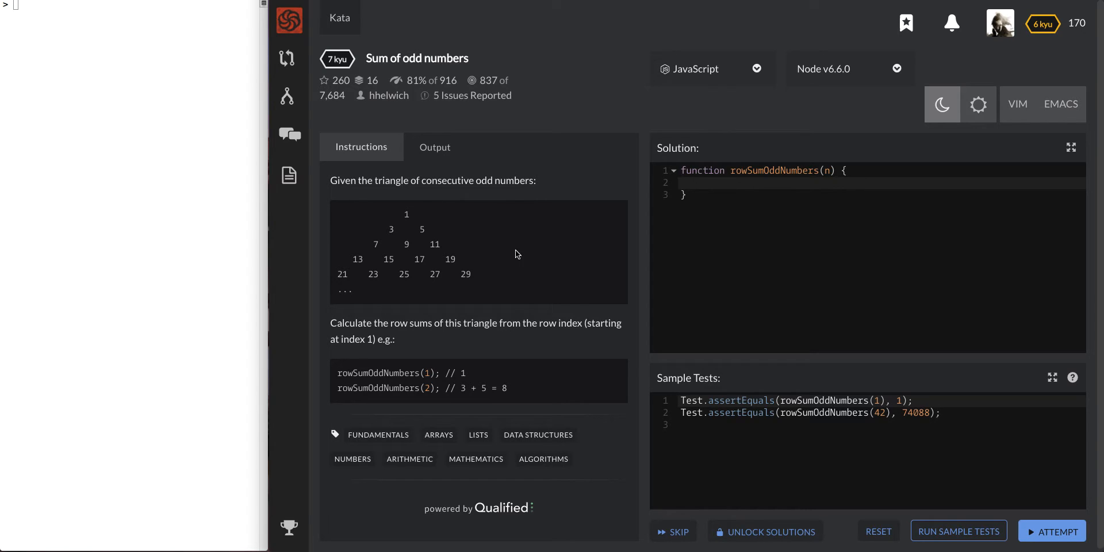
mouse_move(463, 335)
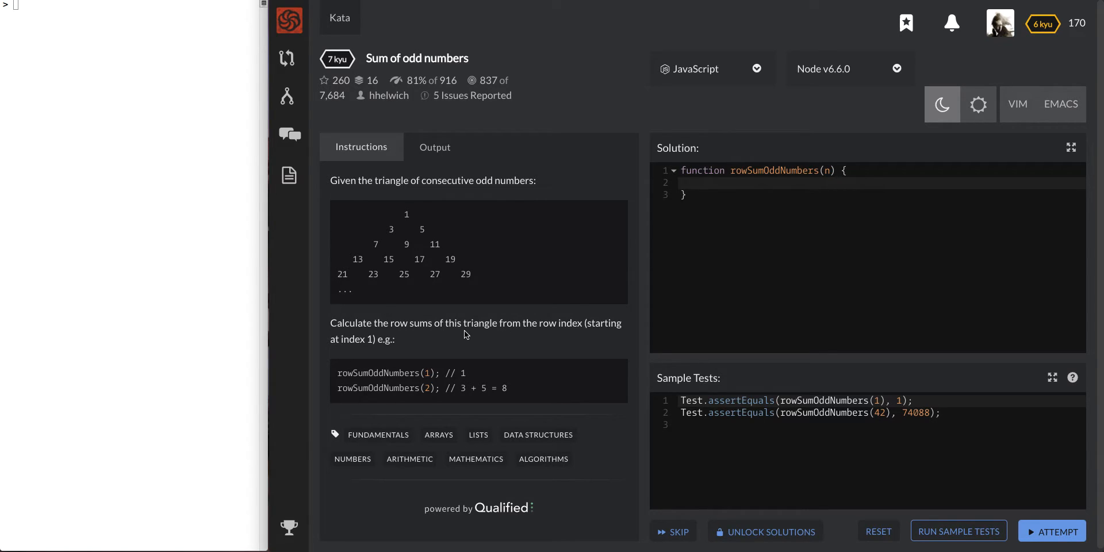
mouse_move(468, 274)
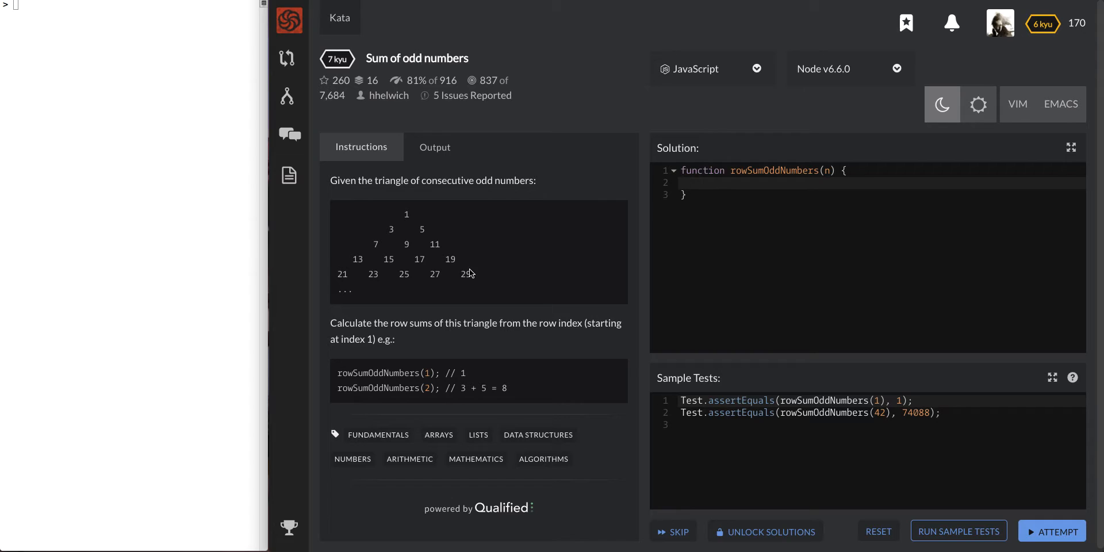
mouse_move(457, 389)
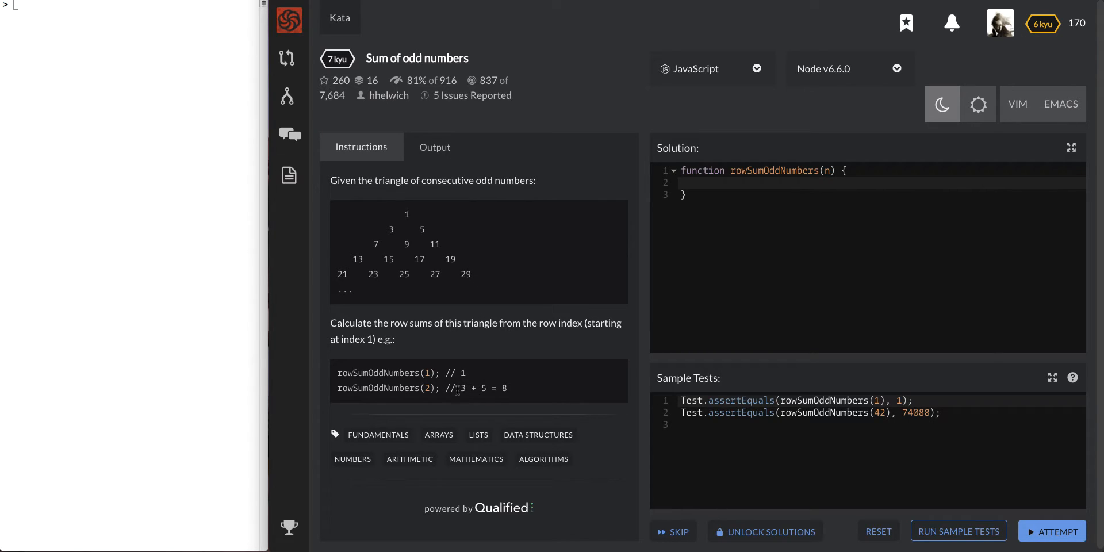
left_click_drag(461, 388, 507, 388)
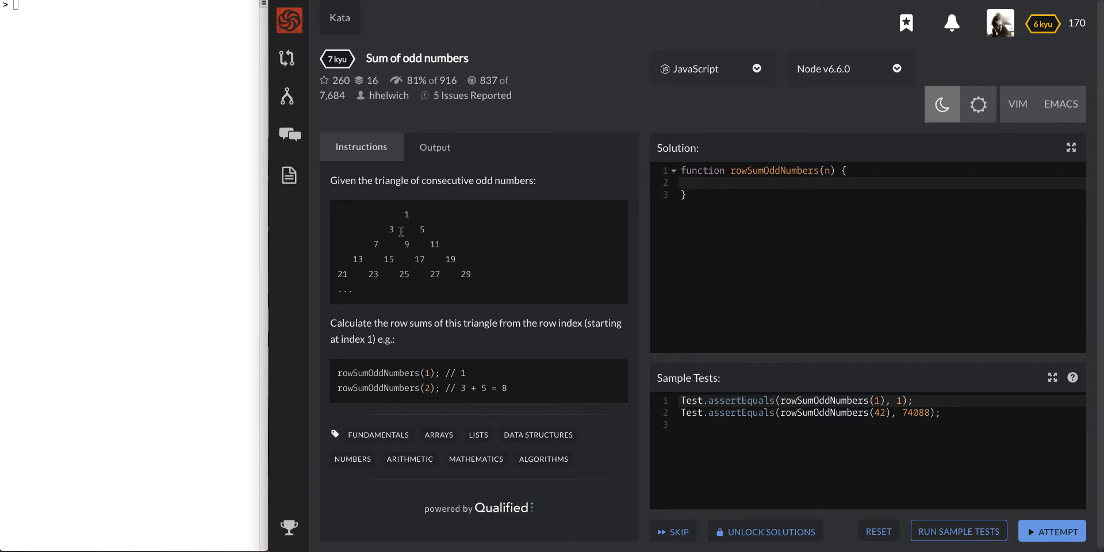
left_click(287, 21)
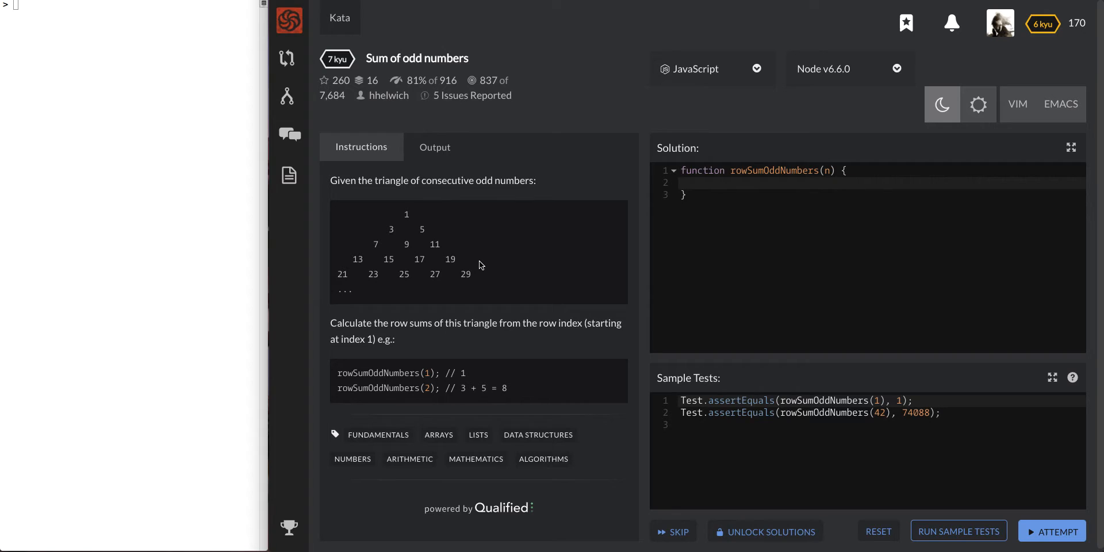
mouse_move(399, 215)
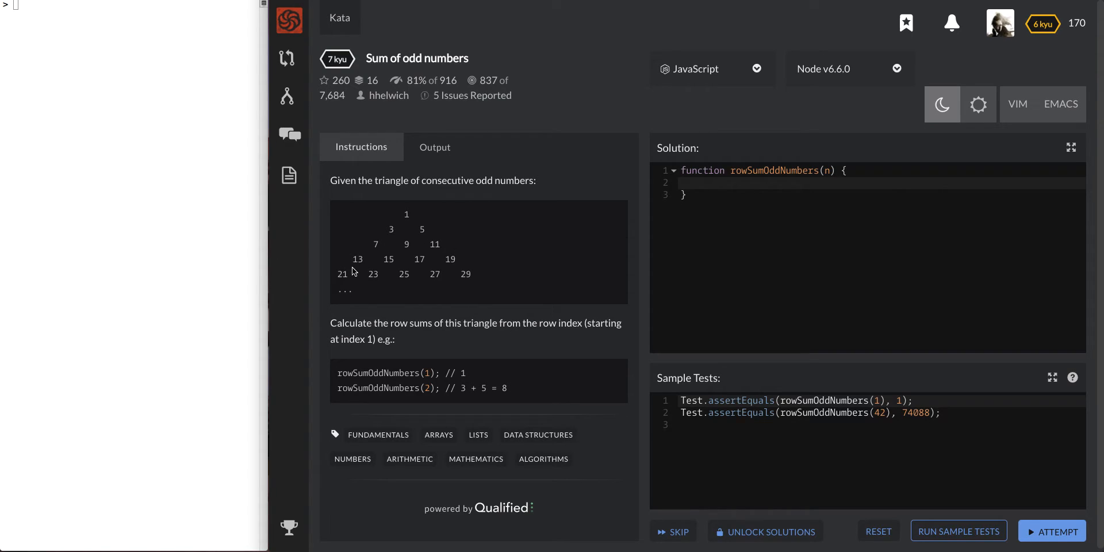
mouse_move(461, 266)
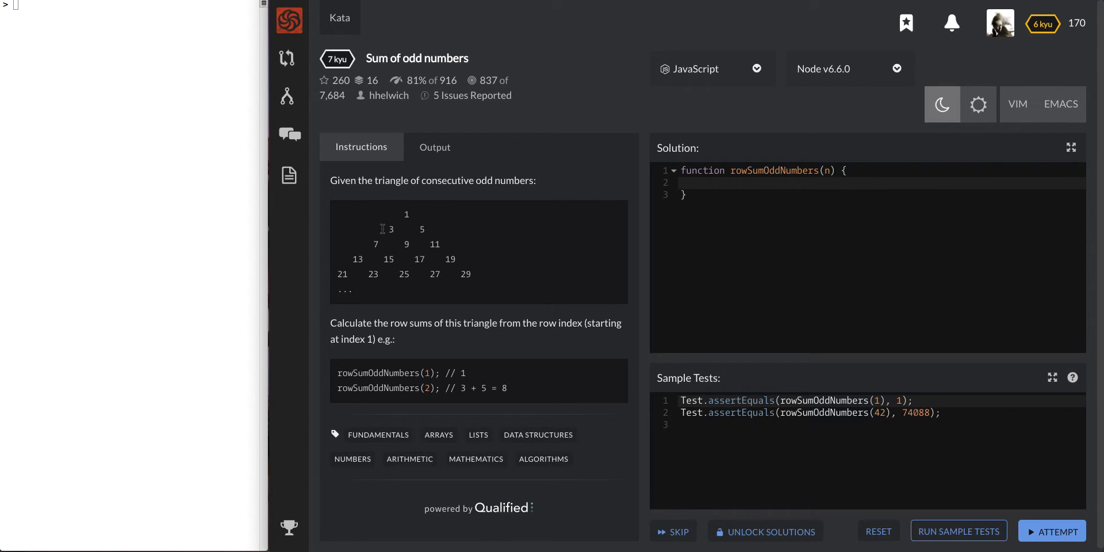
mouse_move(479, 232)
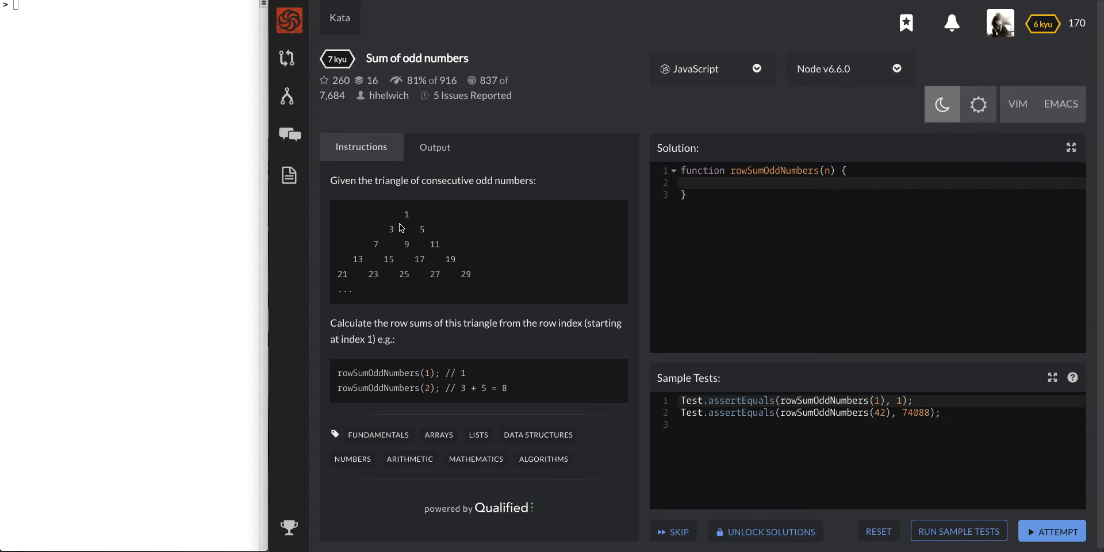
mouse_move(312, 213)
type("2 *")
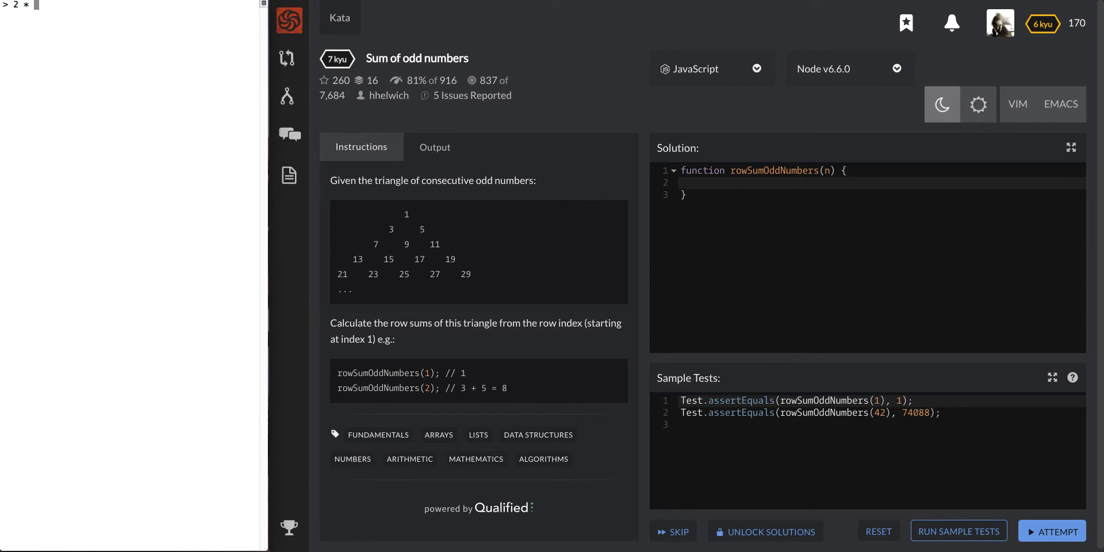
Note the pattern 2 x row - 1 in the REPL as a candidate formula
type("2")
type("- id")
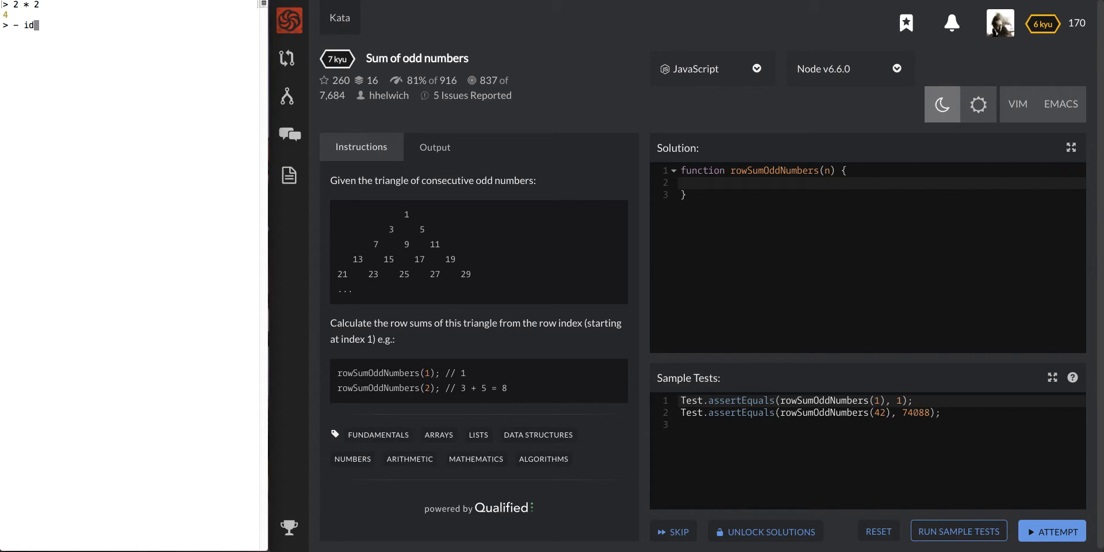
type("x")
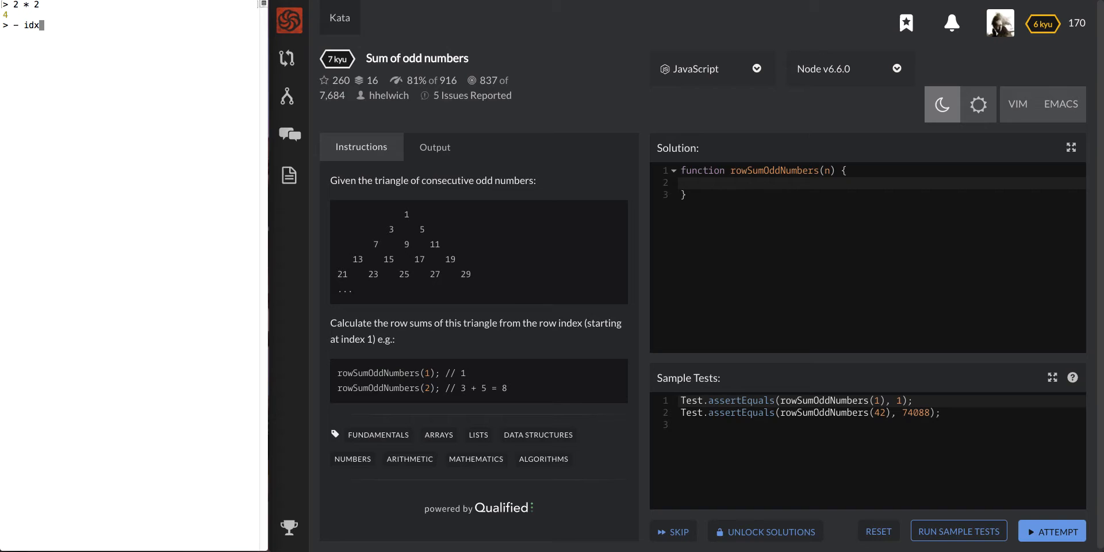
type("row")
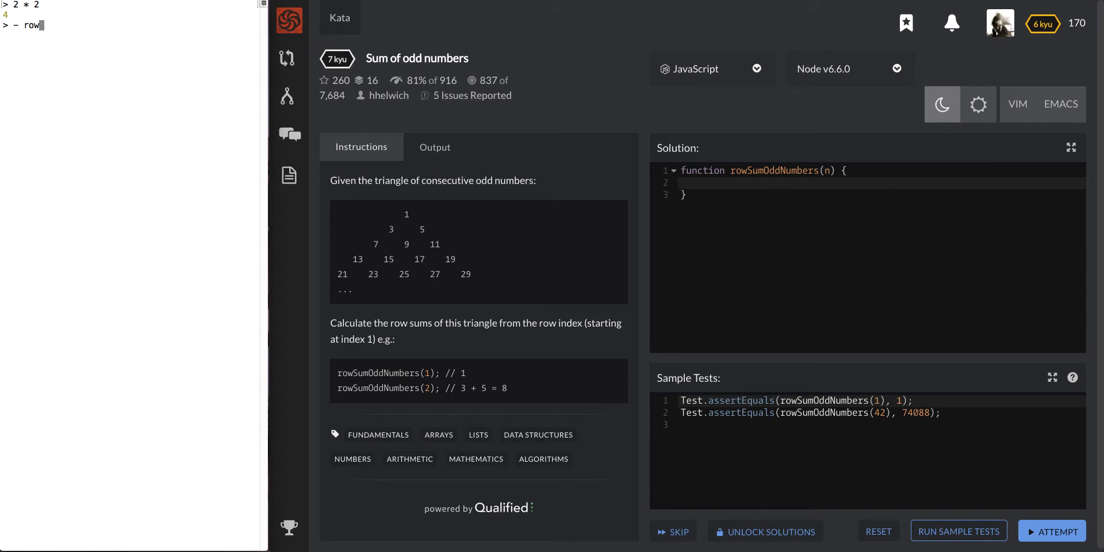
type("- 1")
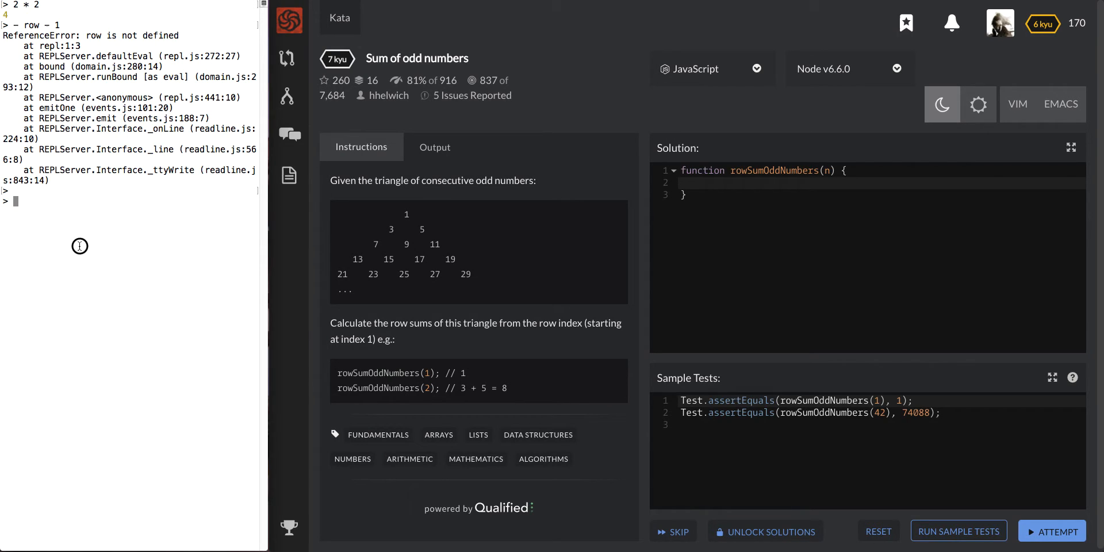
mouse_move(373, 275)
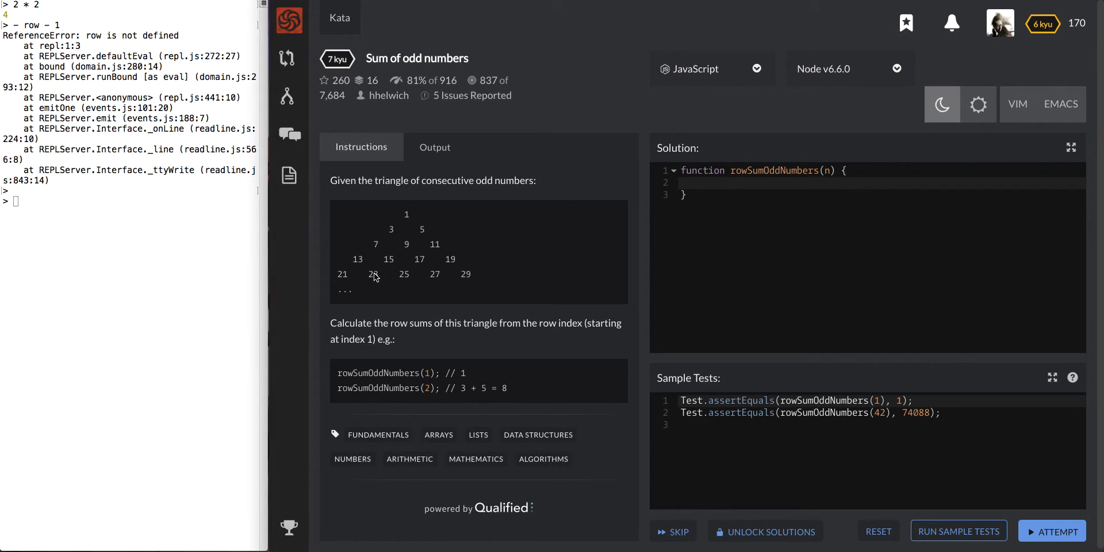
Check rows five and six in the REPL: 5 * 5 gives 25 and 6 * 6 gives 36
left_click_drag(337, 273, 468, 274)
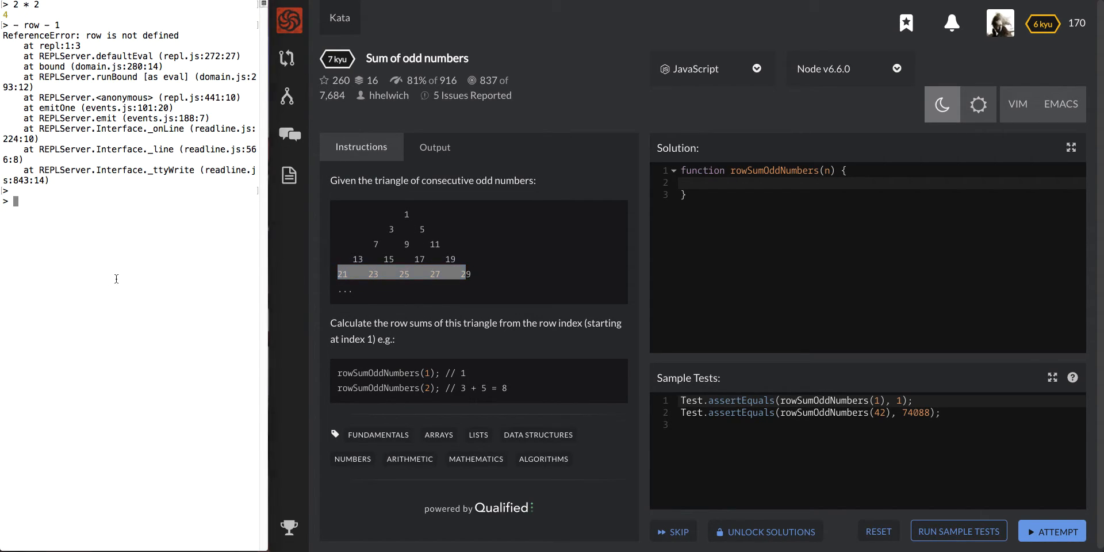
type("5 * 5")
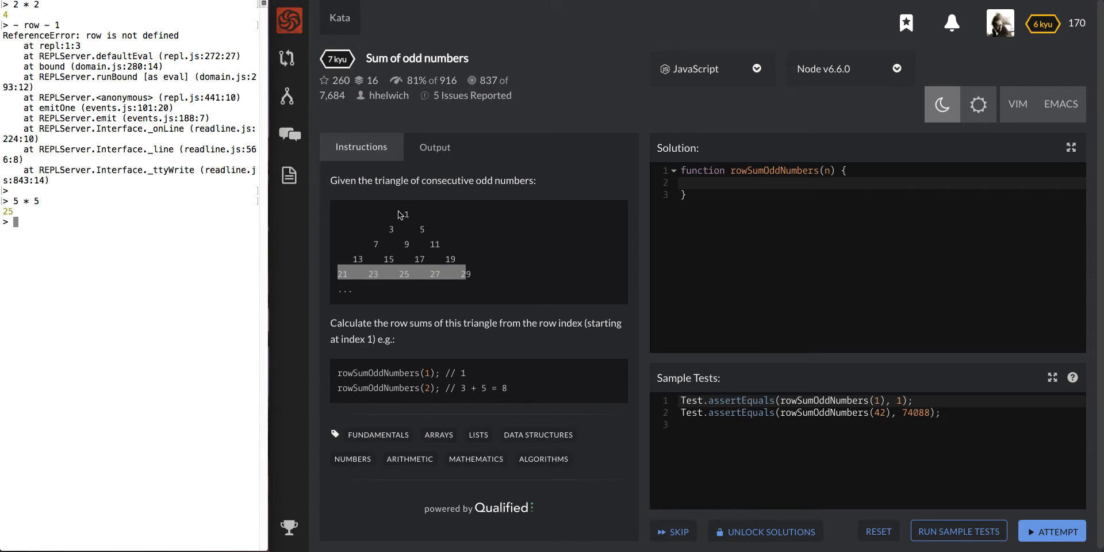
mouse_move(167, 255)
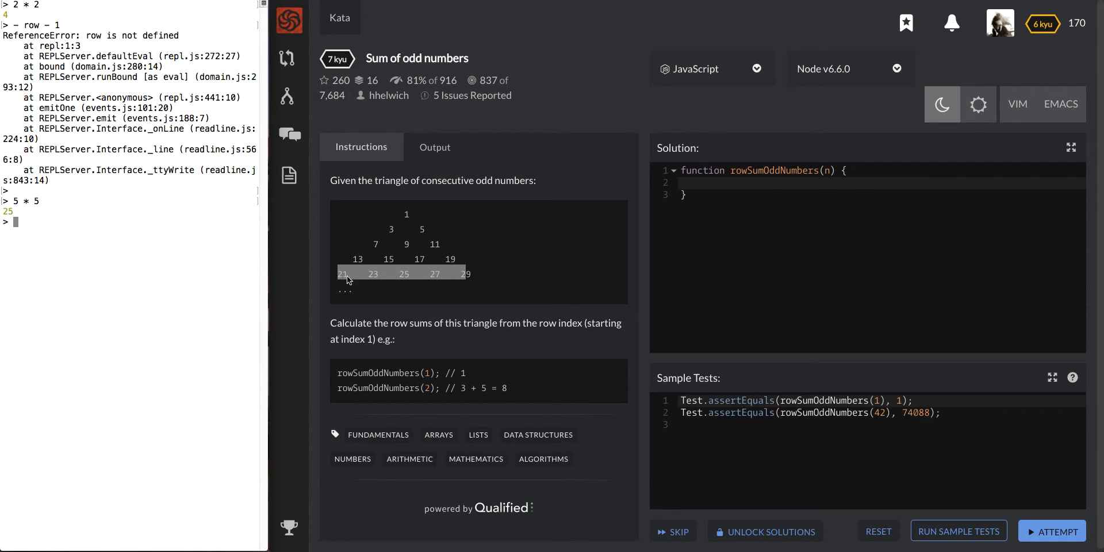
left_click_drag(342, 274, 466, 273)
type("31")
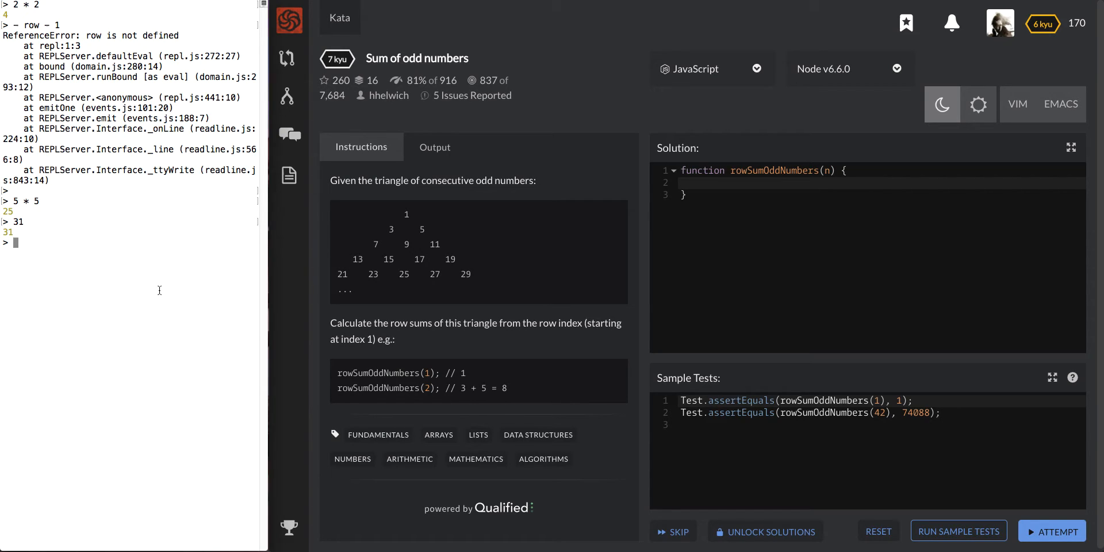
type("6 * 6")
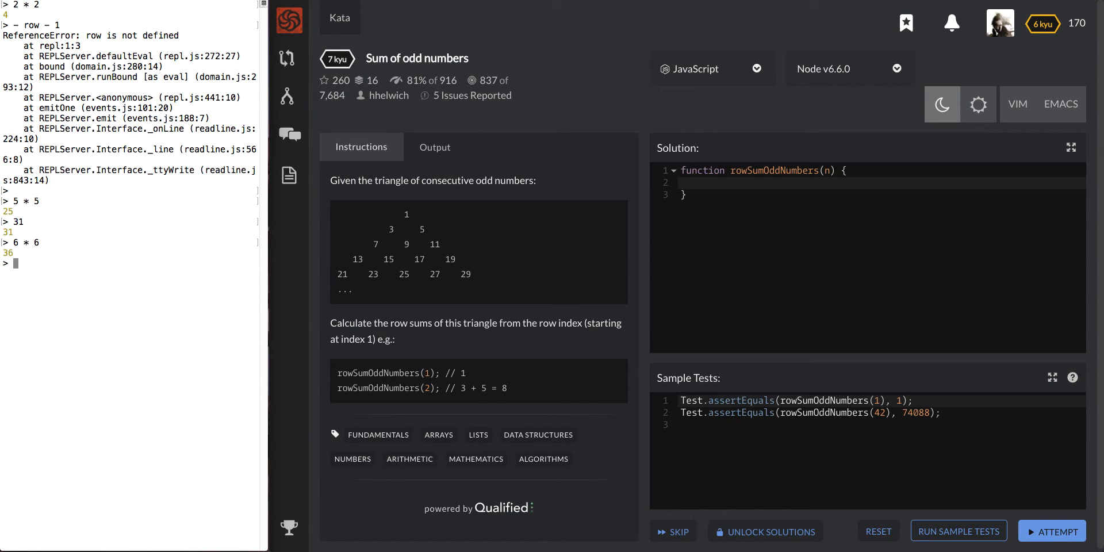
mouse_move(809, 265)
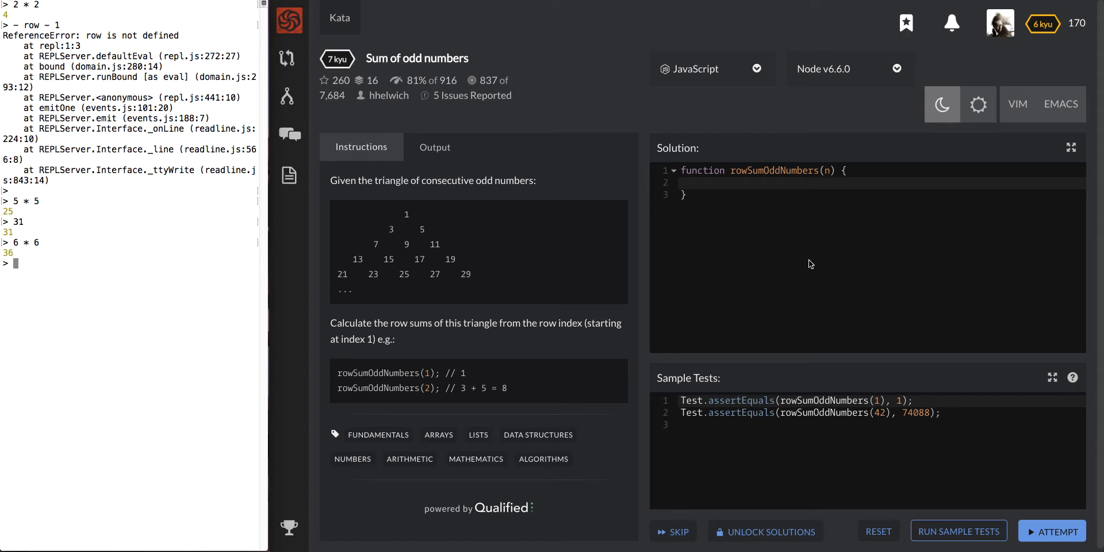
Declare let firstDigit = (n * n) - (n - 1) as the first line of the function
left_click(692, 183)
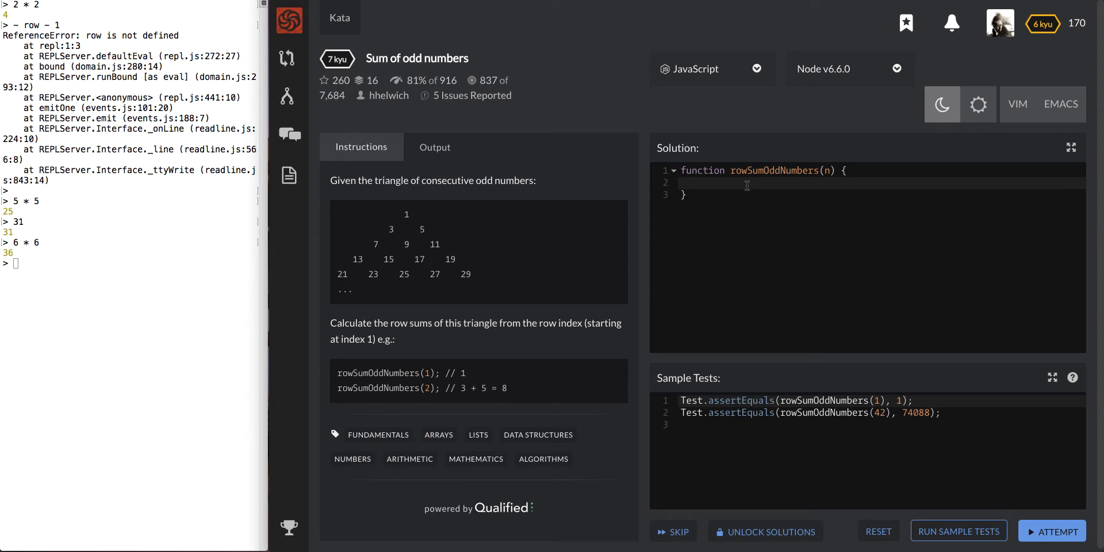
type("let")
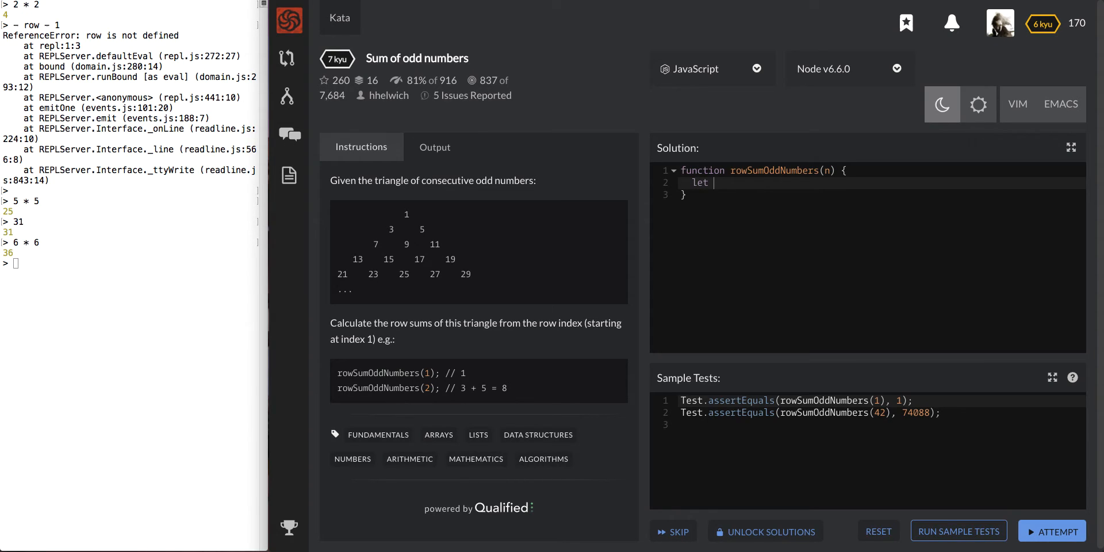
type("firstD")
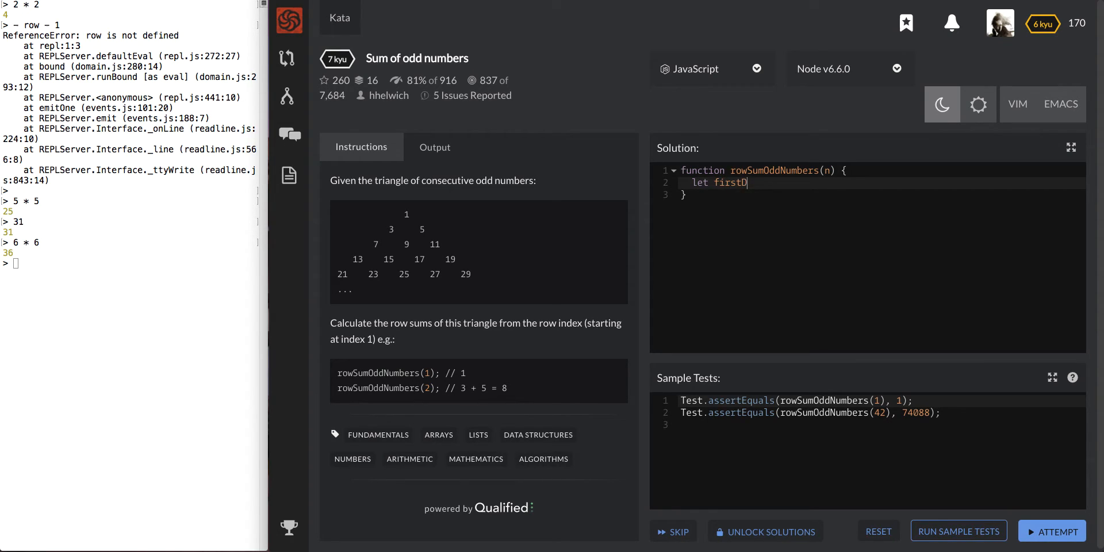
type("igit")
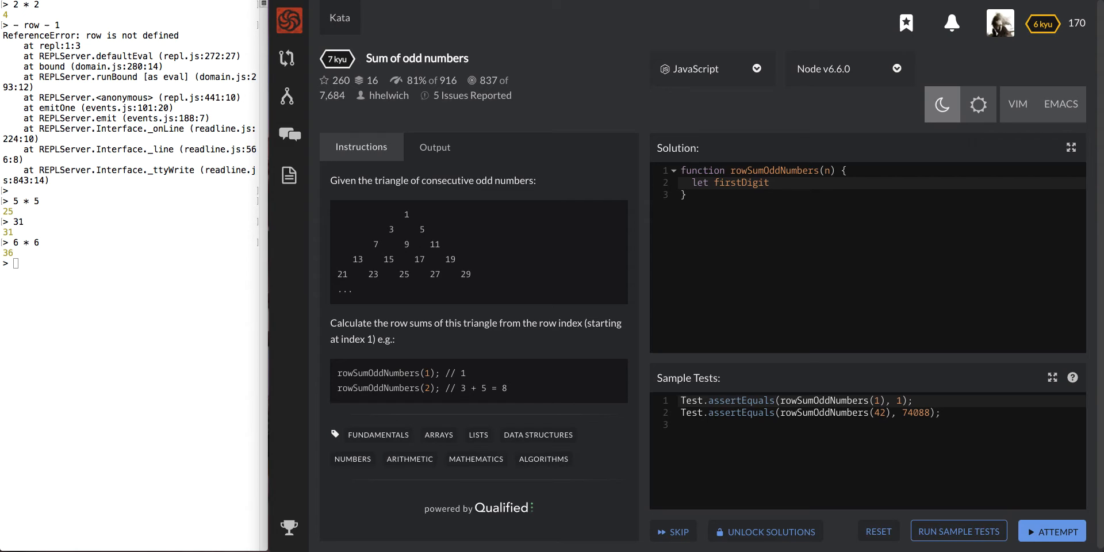
type("=")
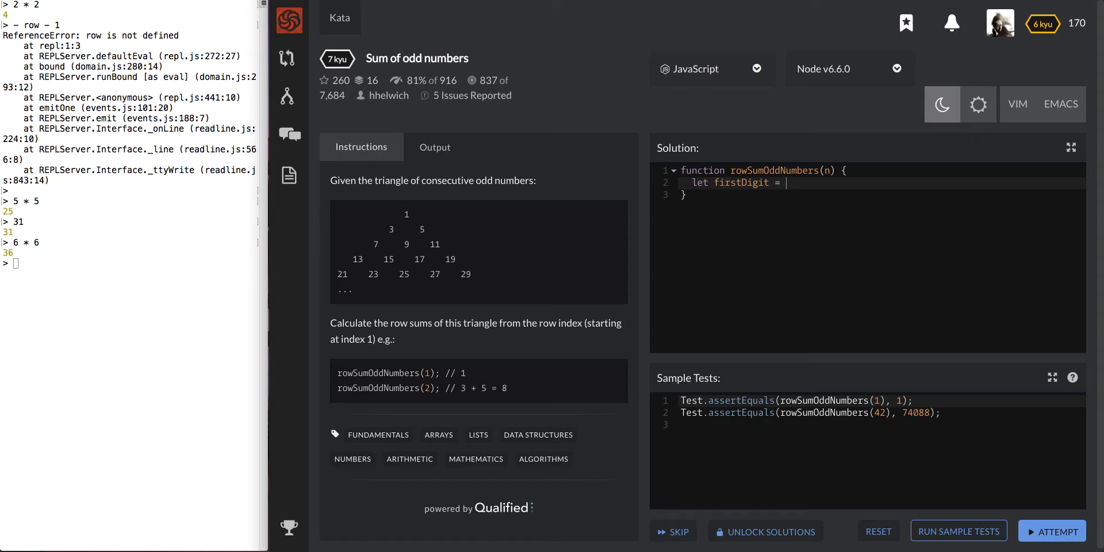
type("n * n")
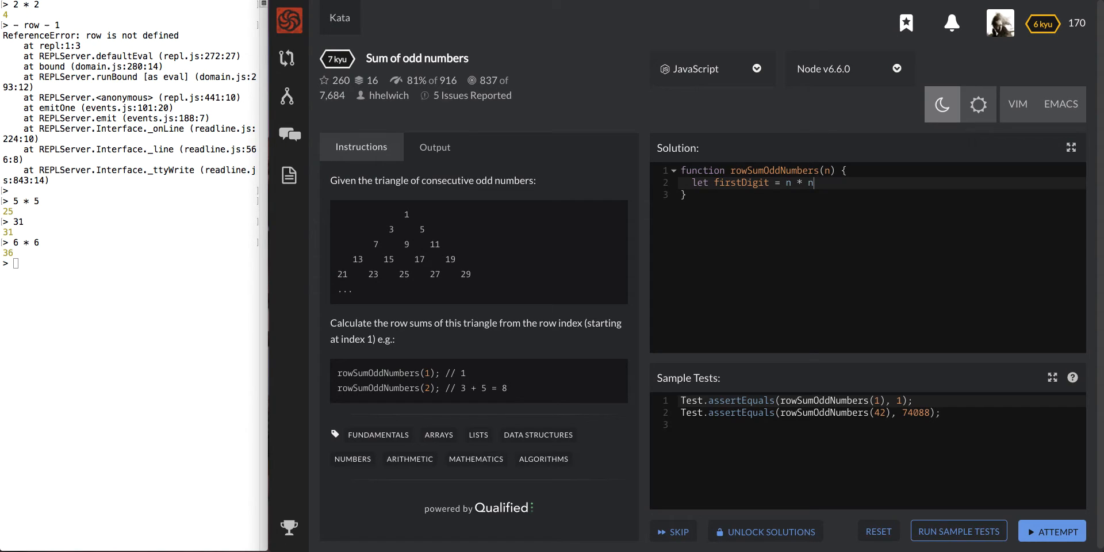
type("(")
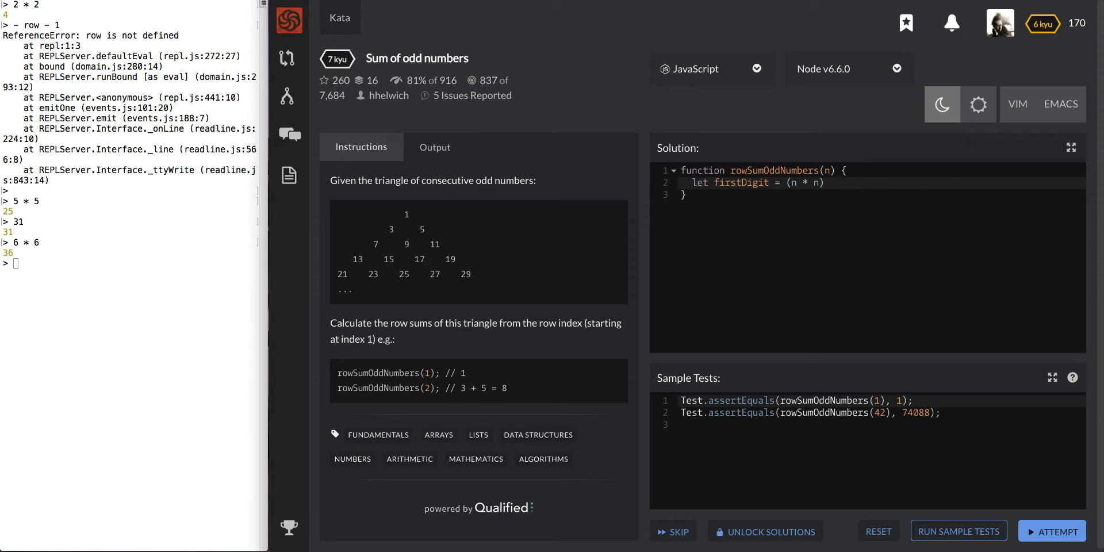
type("-")
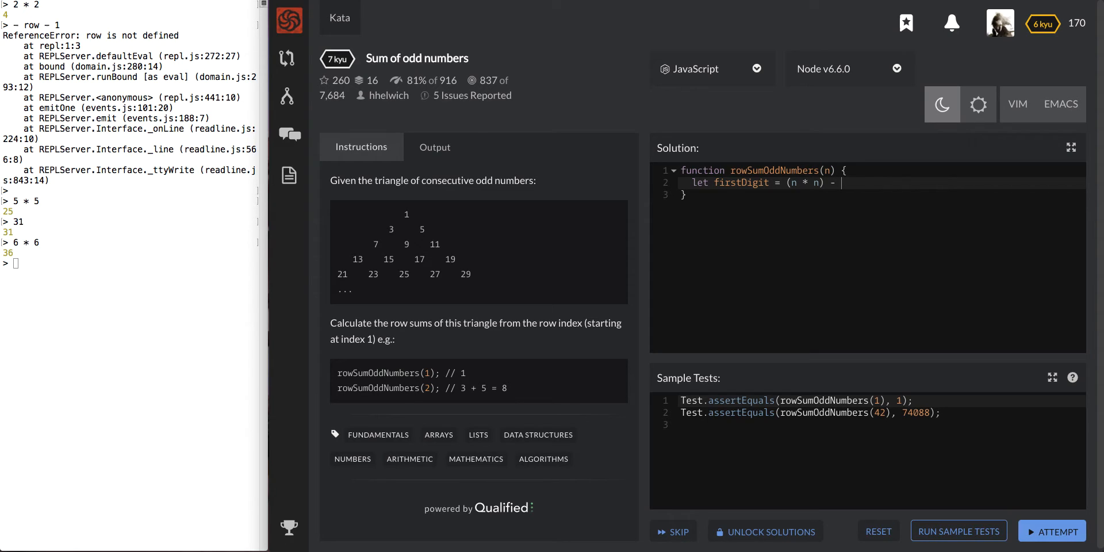
type("n -")
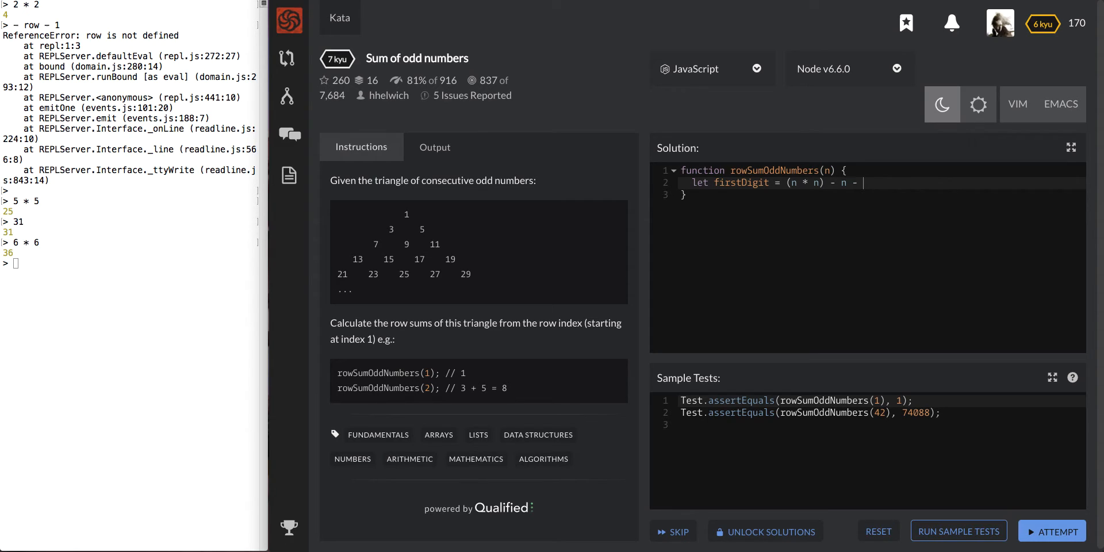
type("(n - 1")
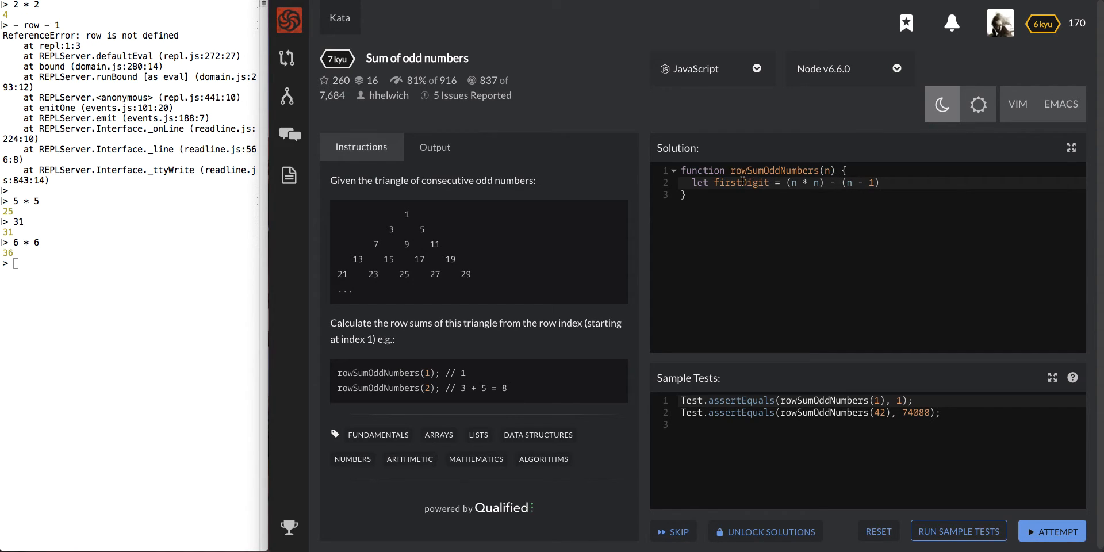
mouse_move(887, 180)
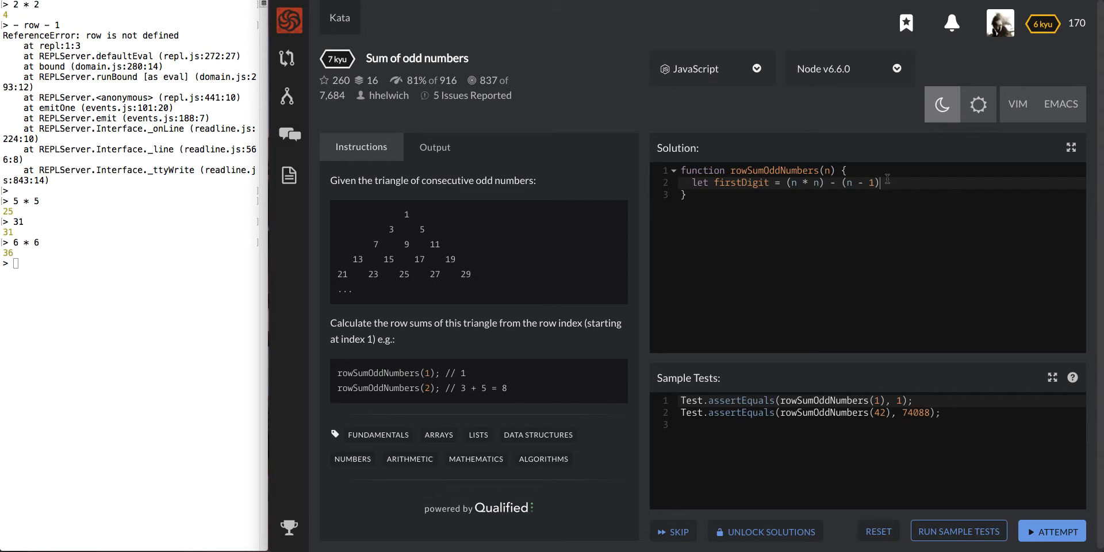
type(";")
key("enter")
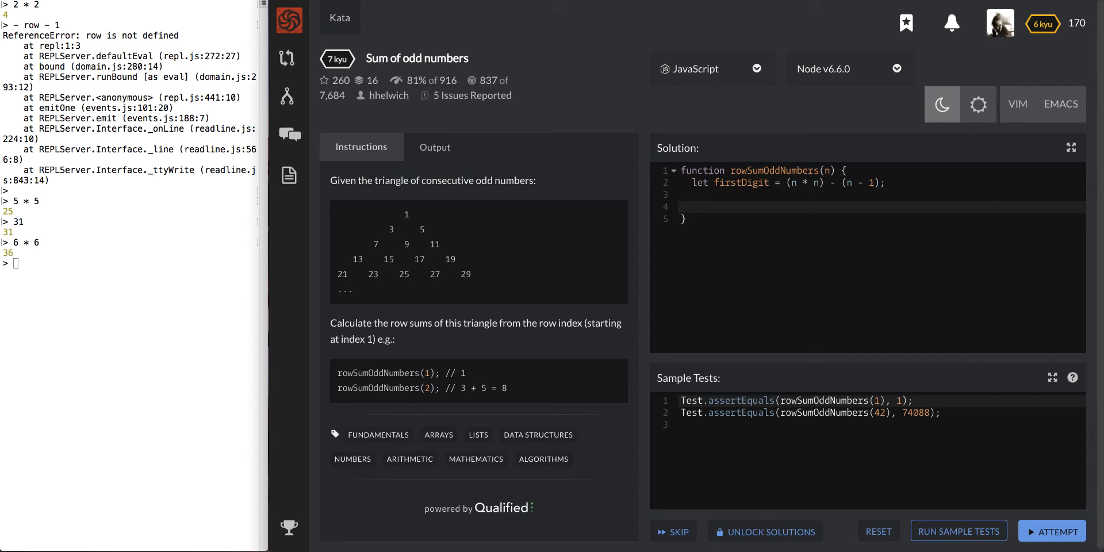
Add let count = 1 and a while (count < n) loop that increments count
type("while")
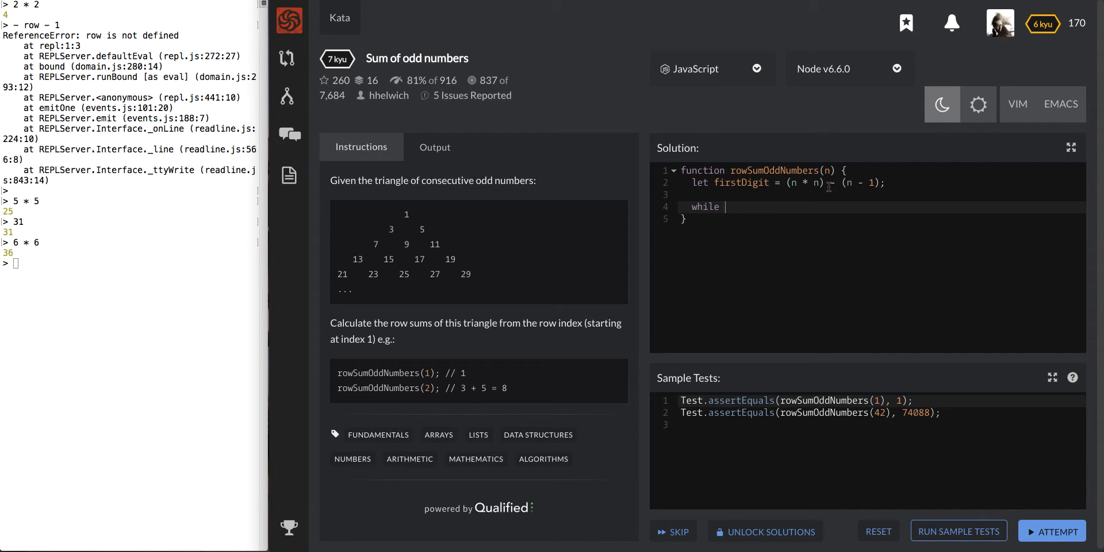
type("let coun")
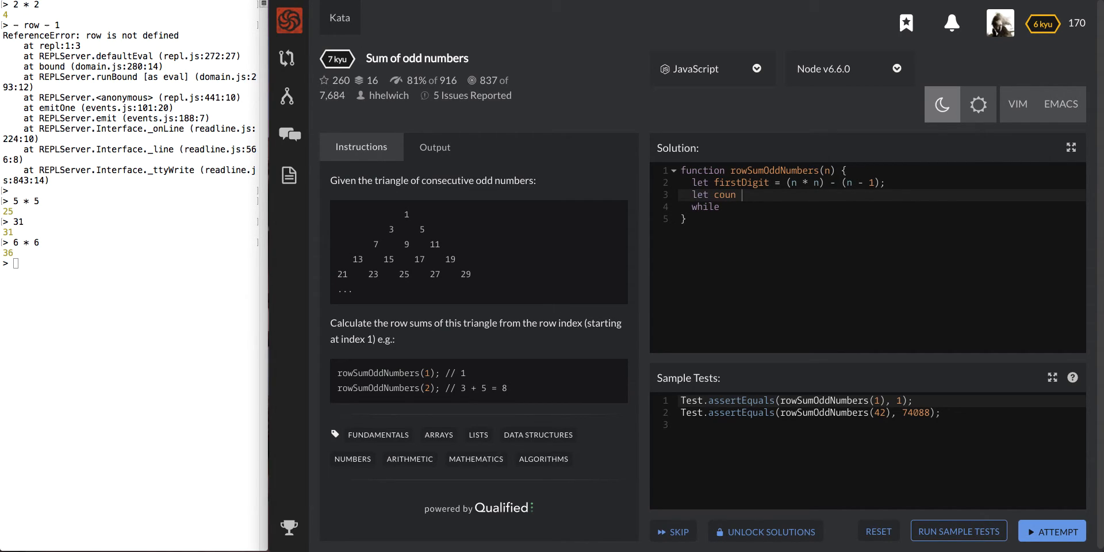
type("t = 1;")
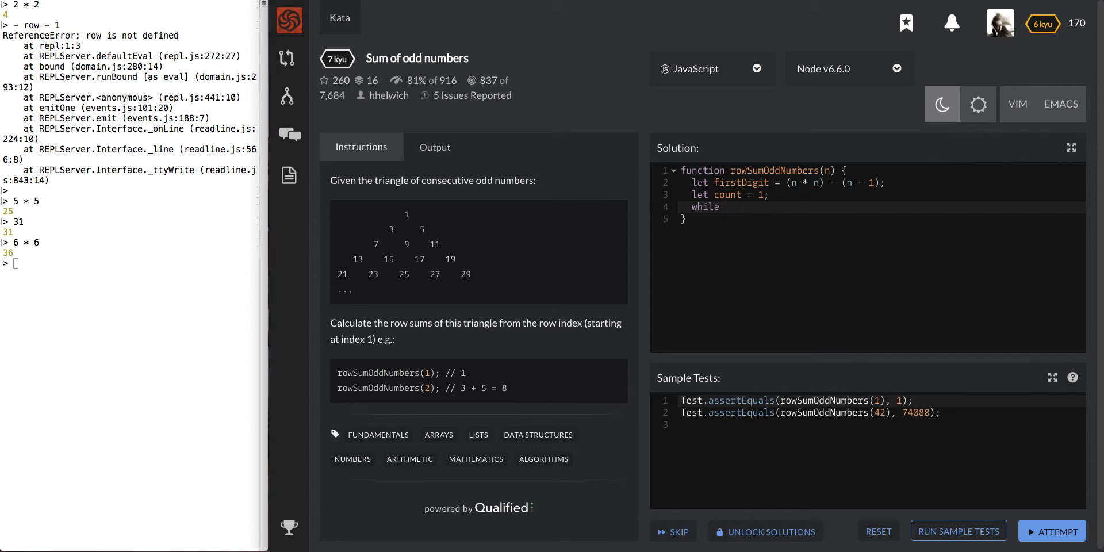
type("()")
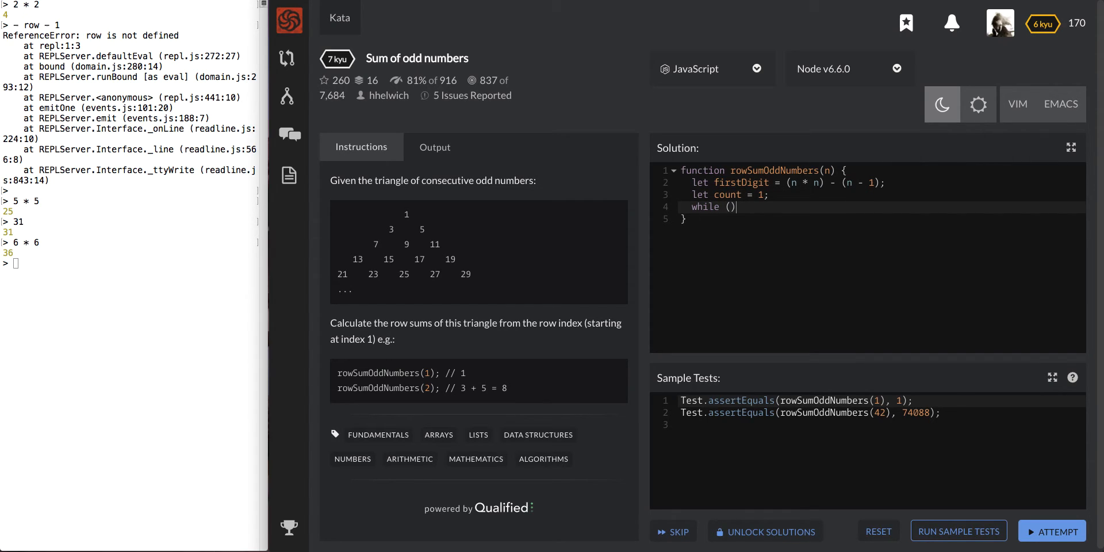
type("{")
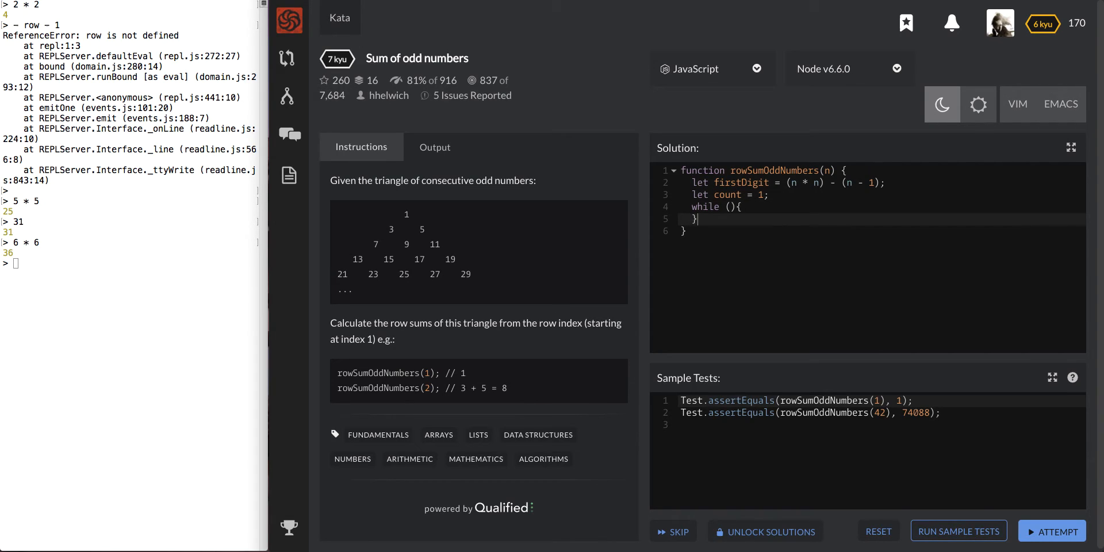
key("Enter")
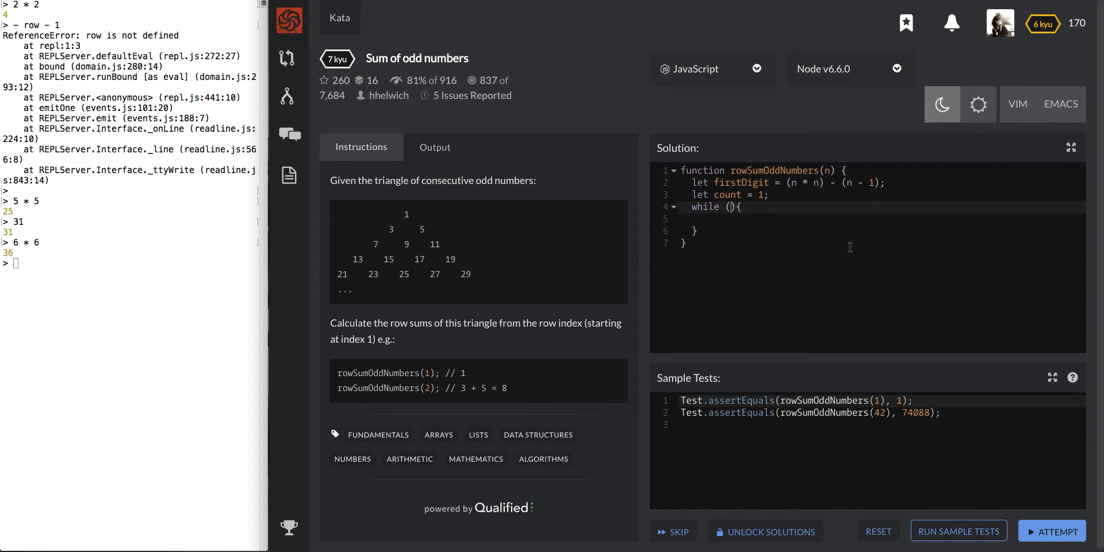
type("count")
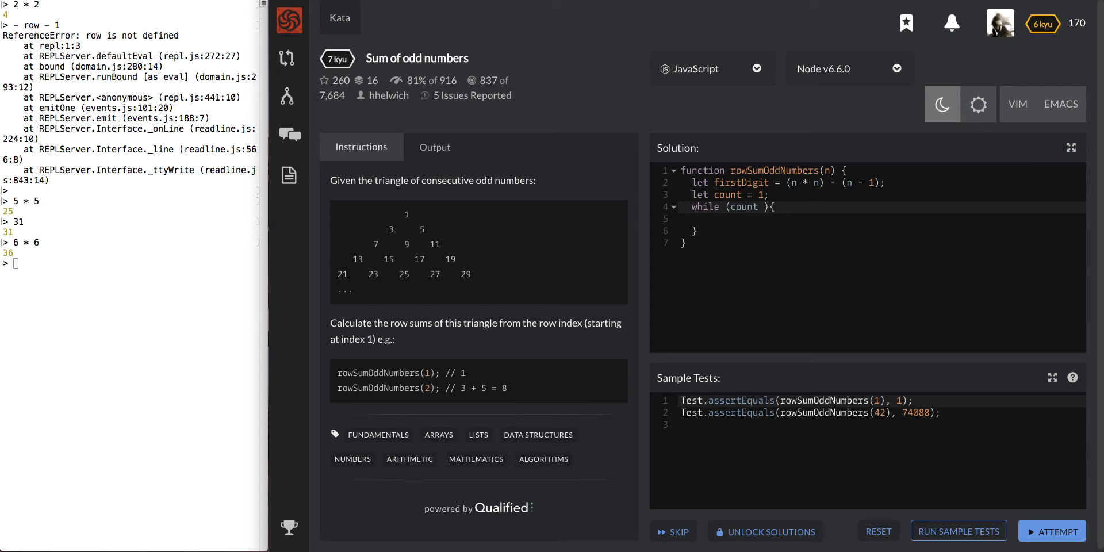
type("< n")
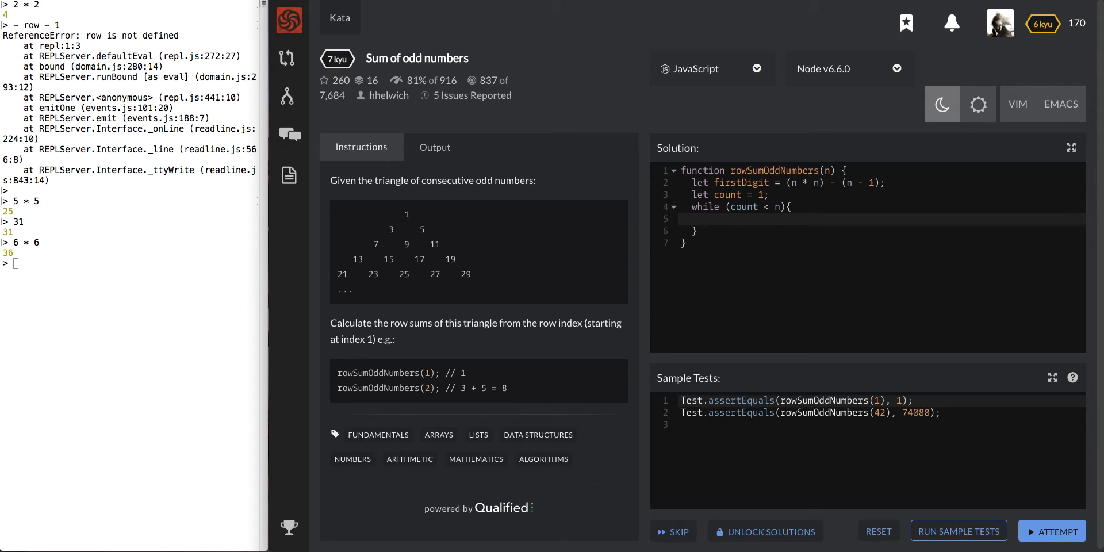
type("c")
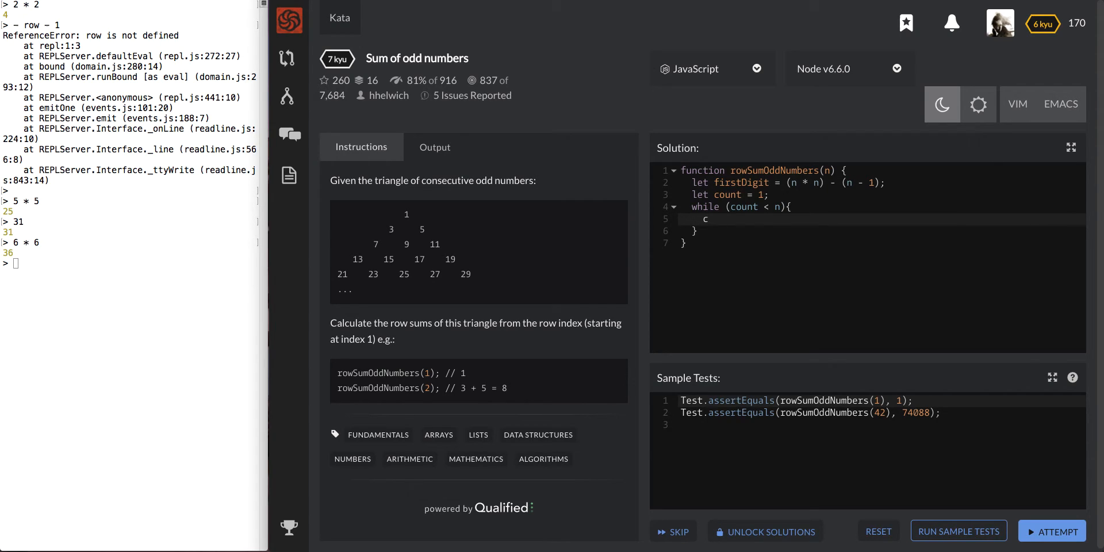
type("ount++;")
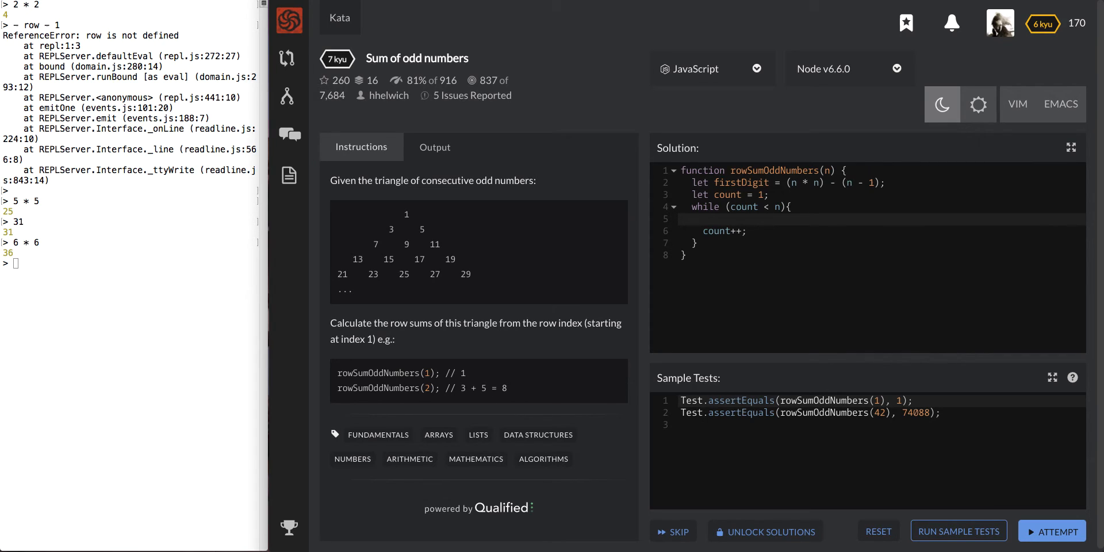
Add an if (firstDigit % 2 !== 0) block in the loop and begin a firstDigit statement inside it
left_click(692, 219)
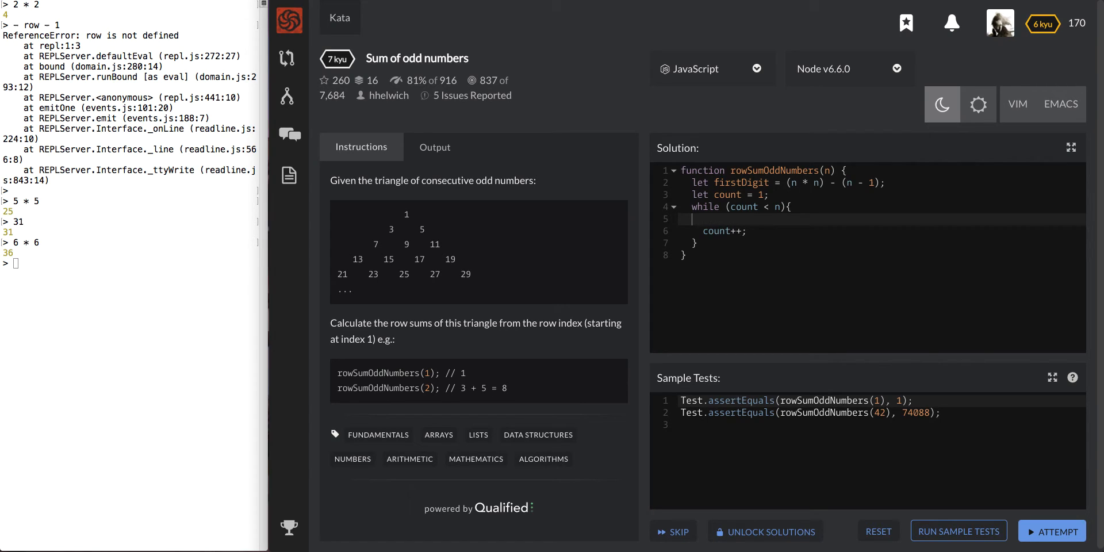
type("if (f")
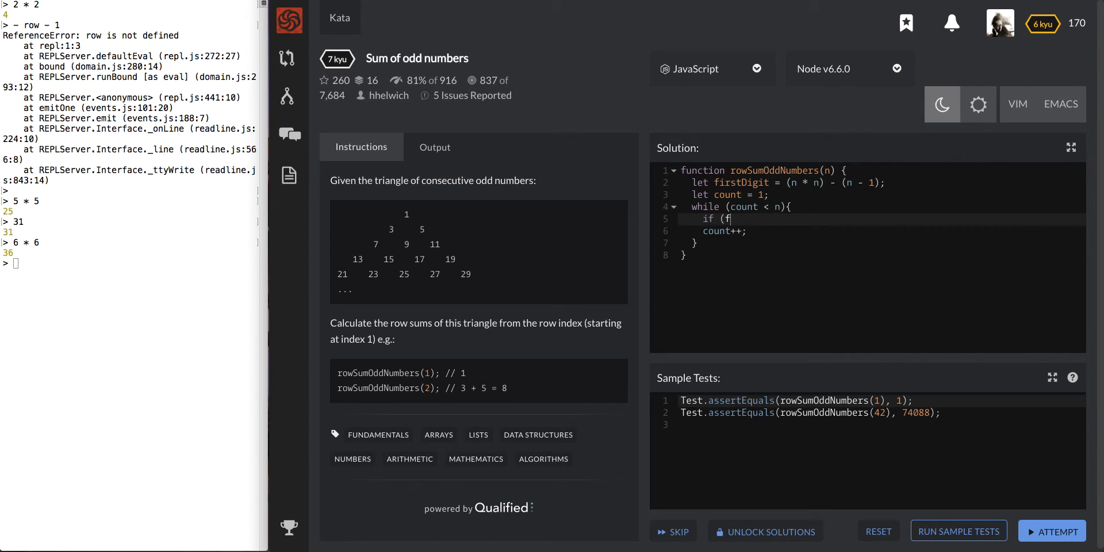
type("irstDigit")
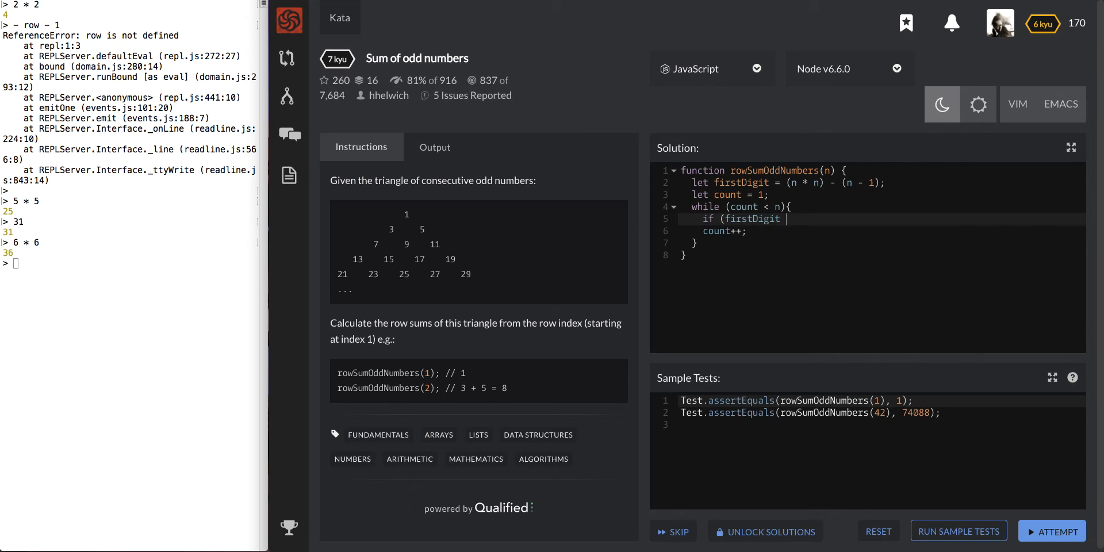
type("% 2 !")
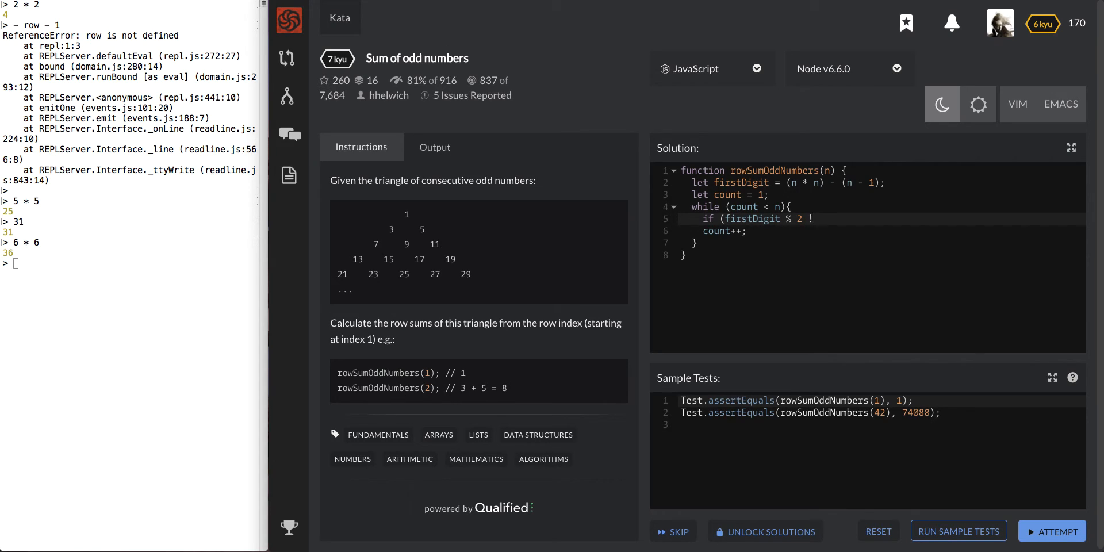
type("== 0){")
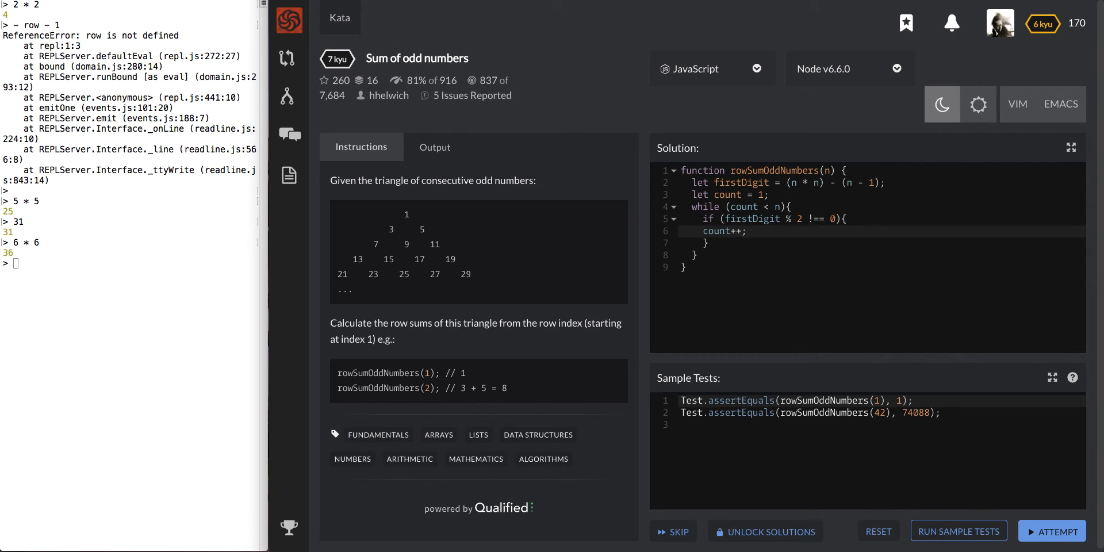
key("Enter")
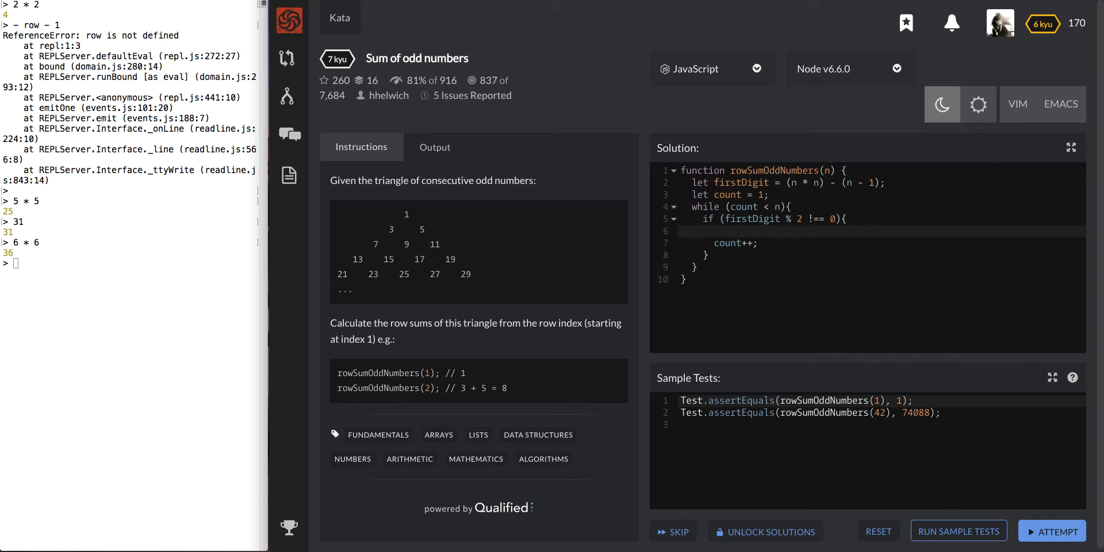
type("firstDigit")
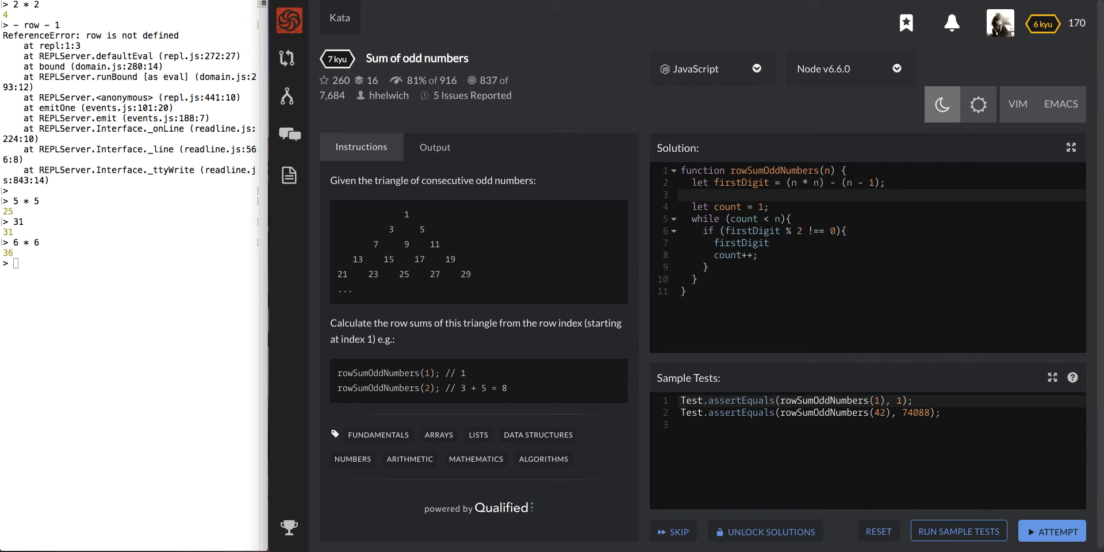
Declare let ans = 0 and make the if block do ans += firstDigit
type("1")
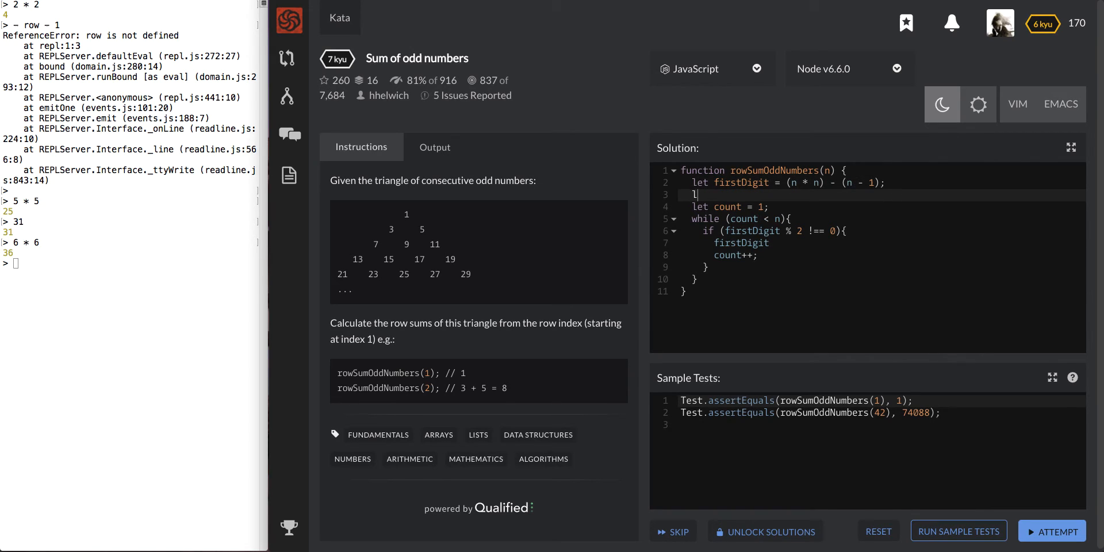
type("let")
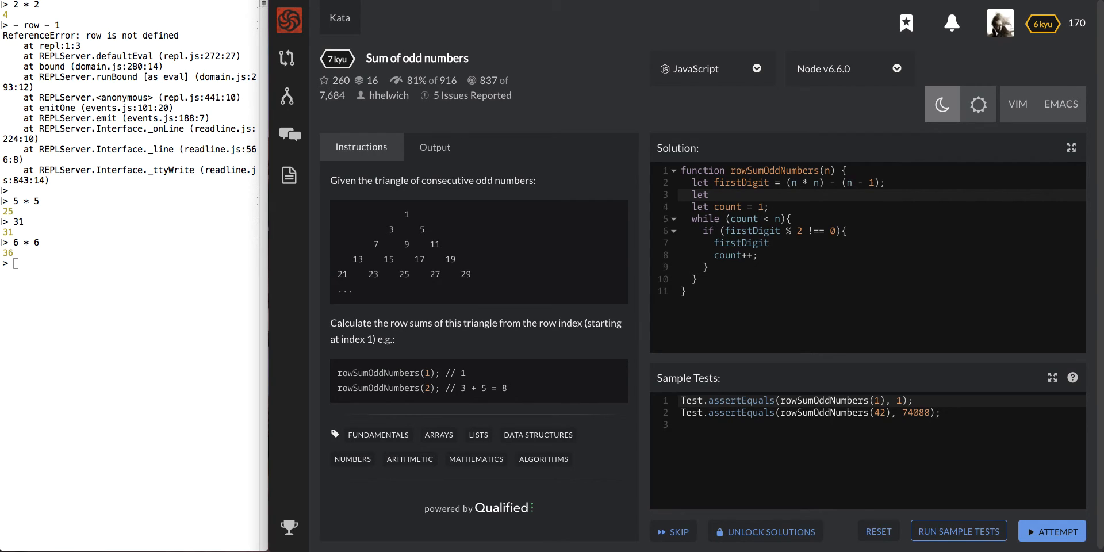
type("answer = 0;")
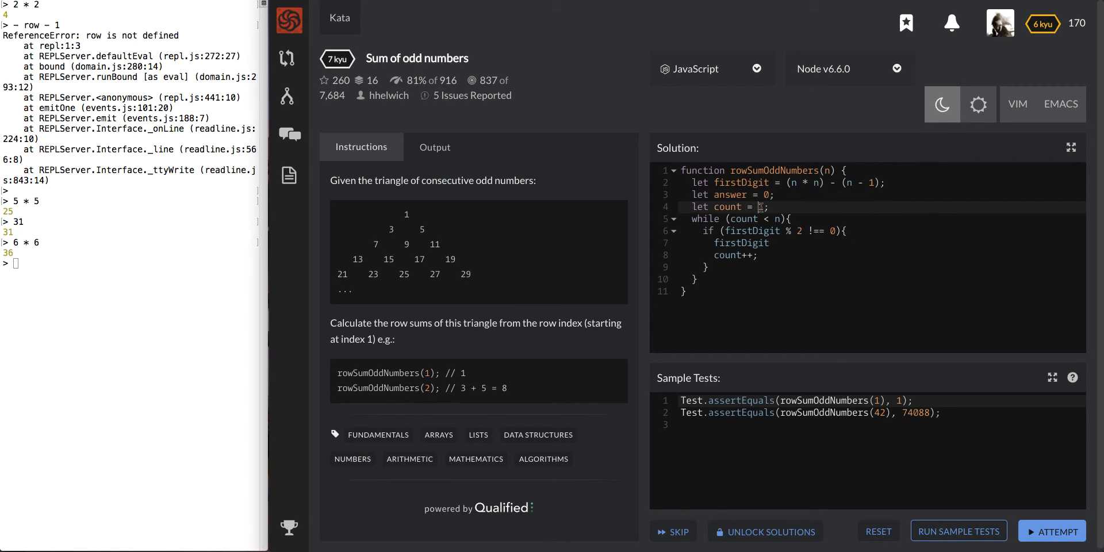
type("0")
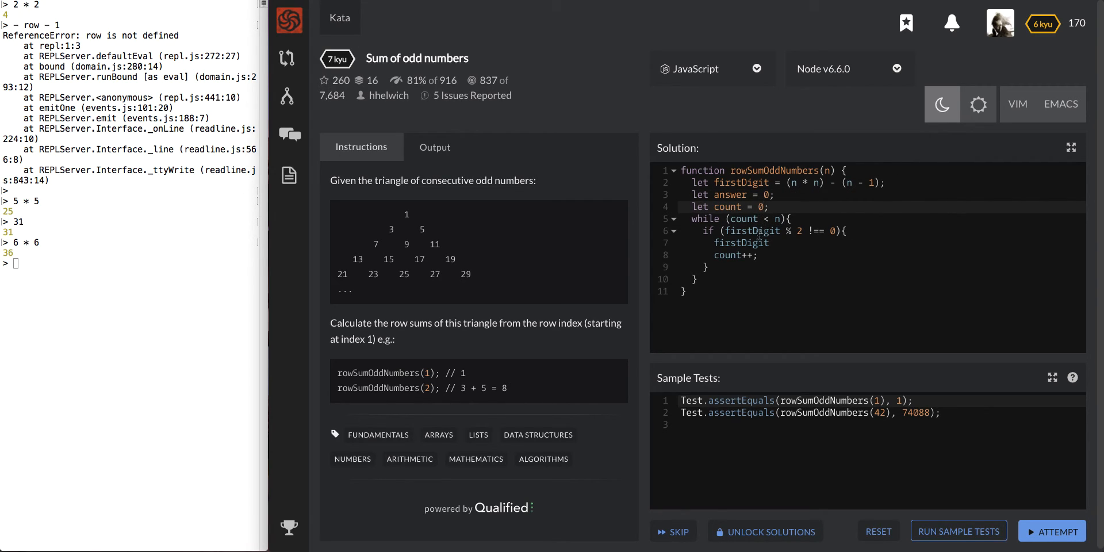
double_click(740, 243)
type("ans =")
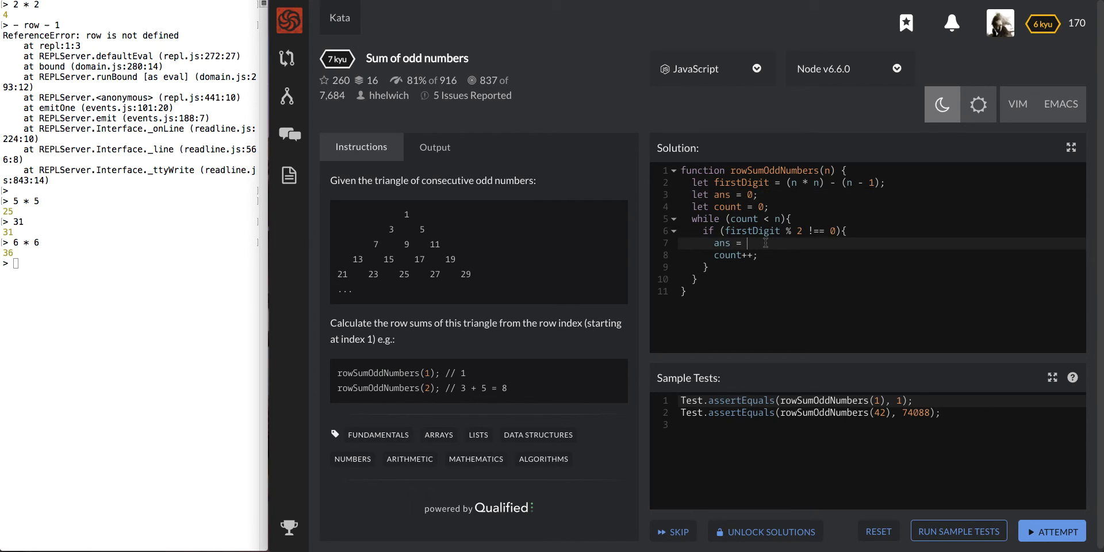
type("+= fir")
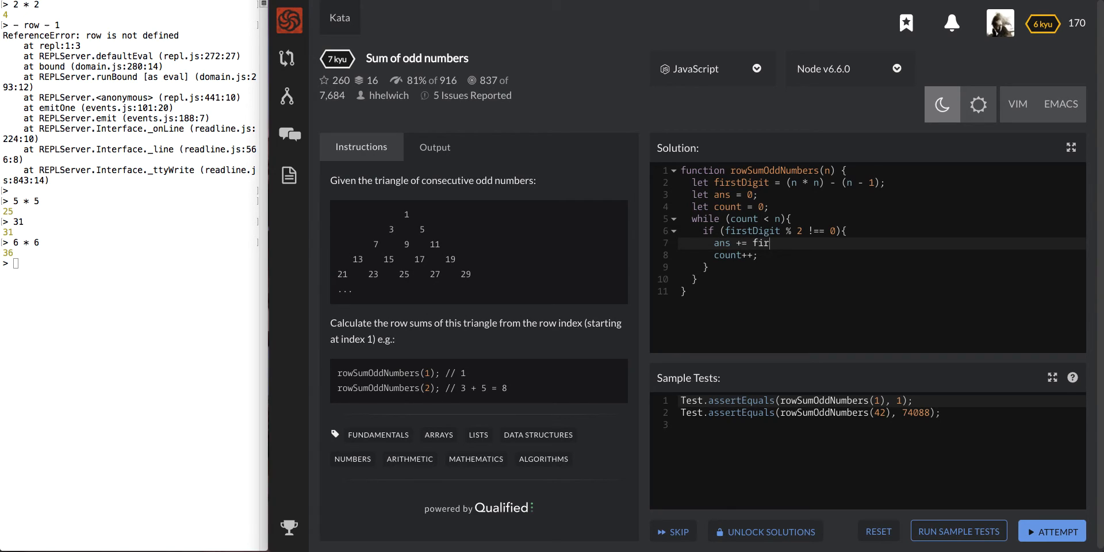
type("stDigit;")
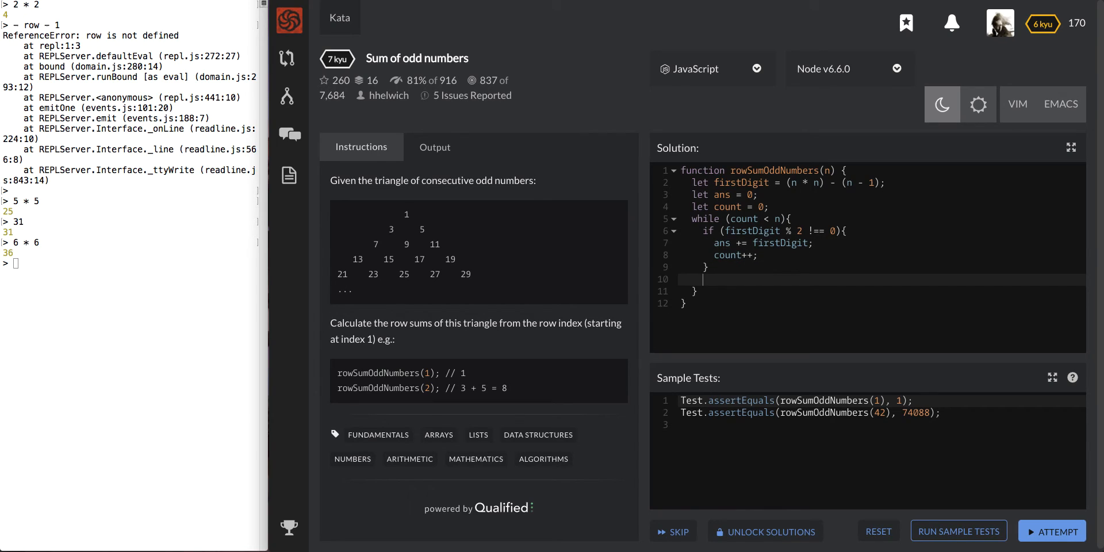
Add firstDigit++ after each pass and return ans at the end
type("firstDigi")
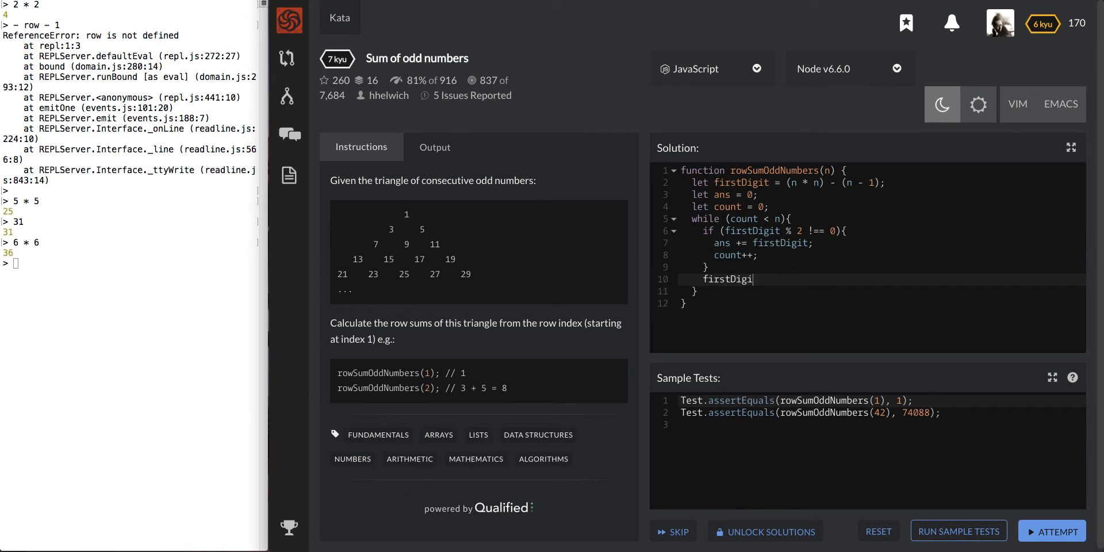
type("t++;")
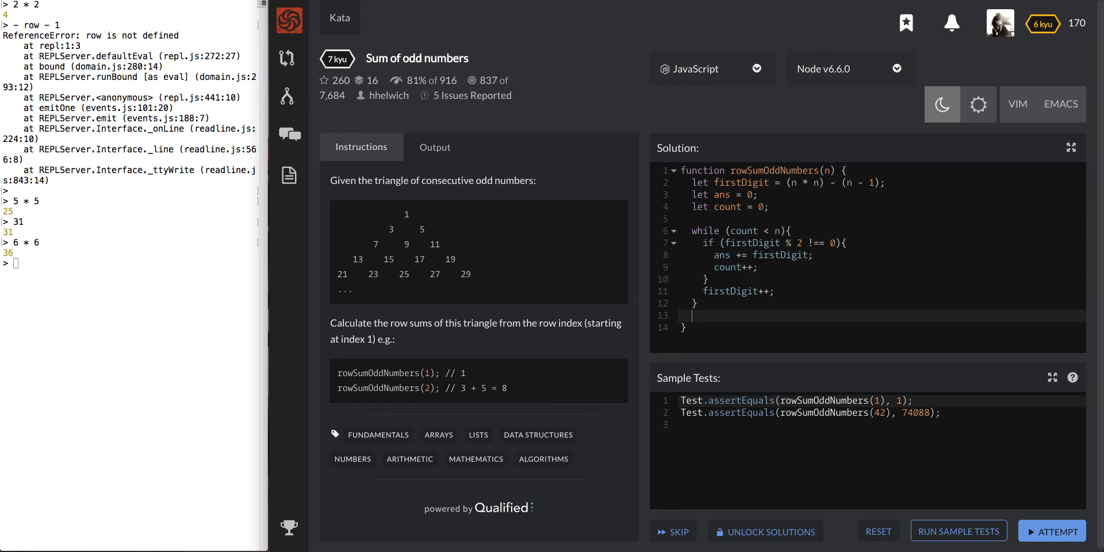
type("return")
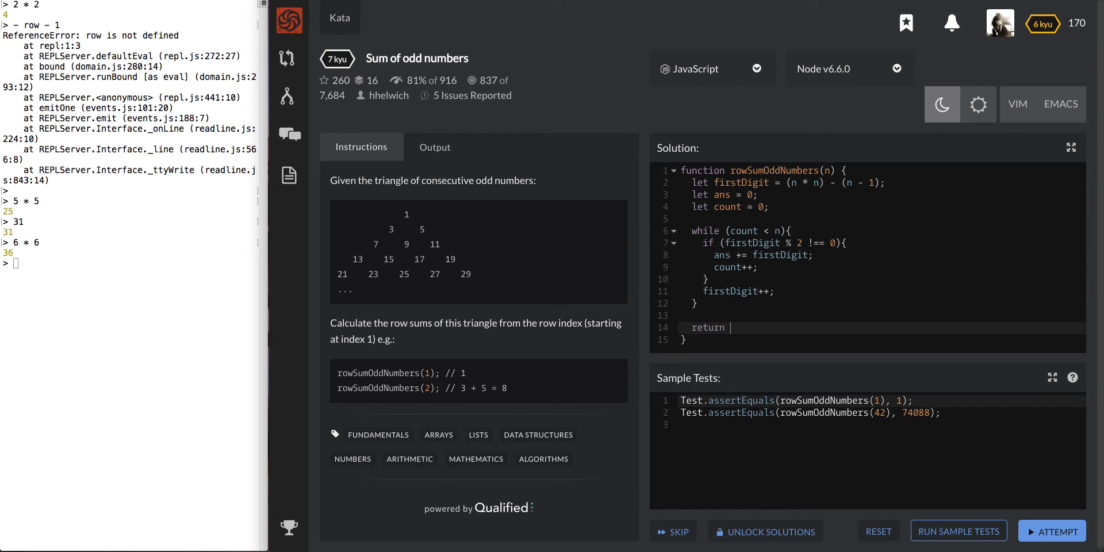
type("ans;")
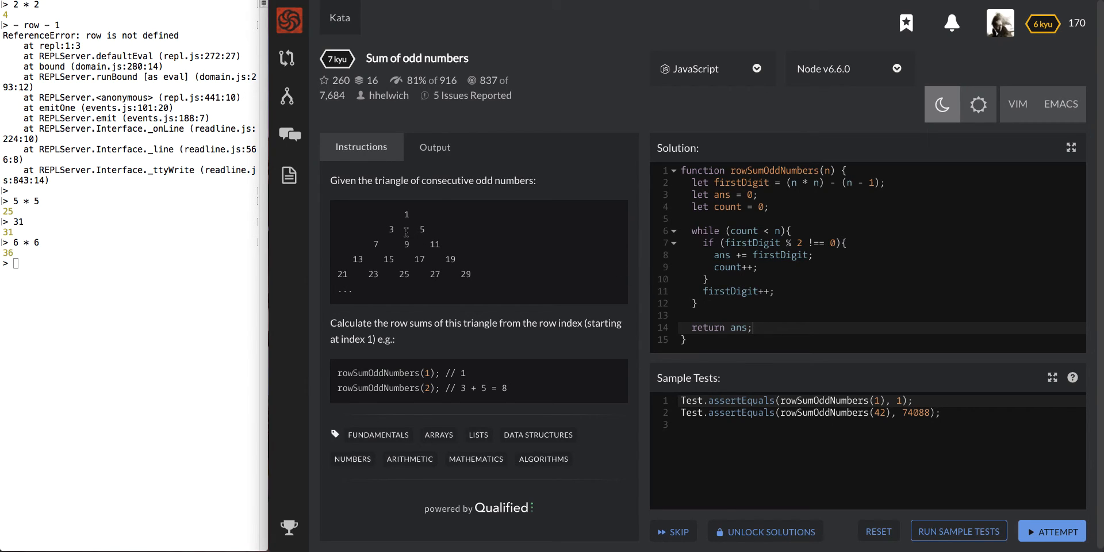
left_click_drag(387, 227, 425, 228)
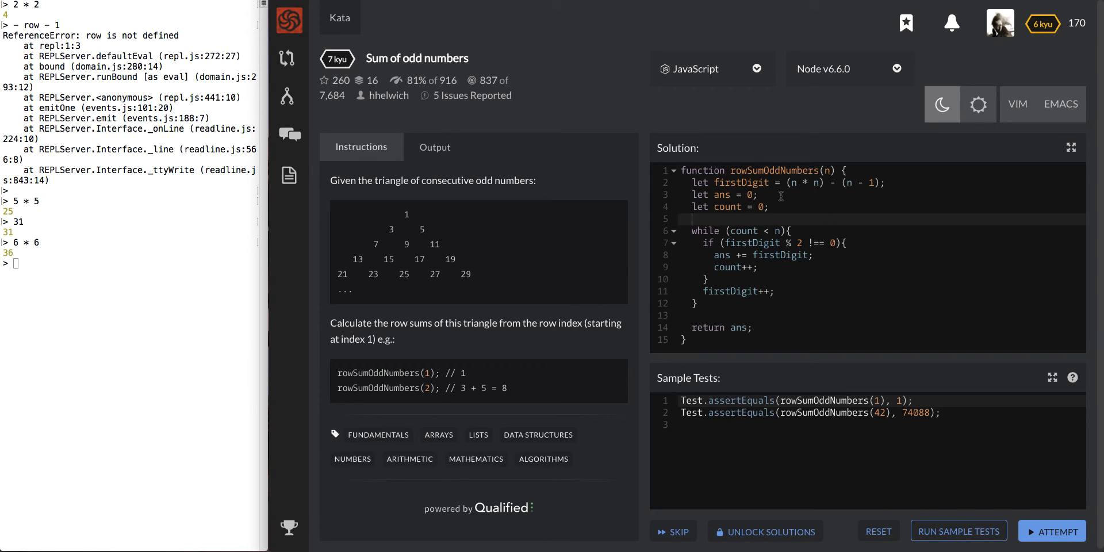
left_click(791, 184)
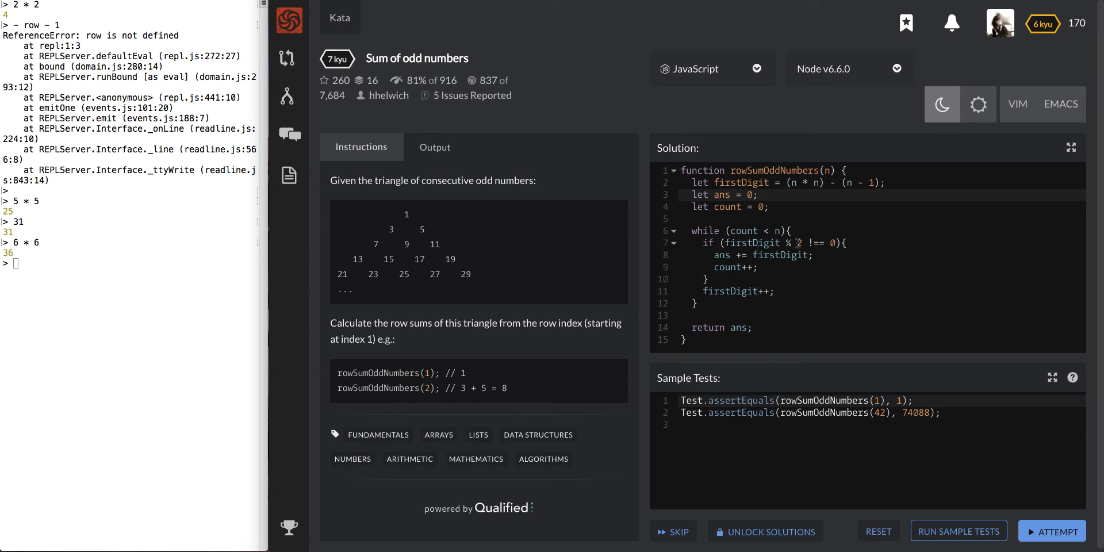
double_click(753, 243)
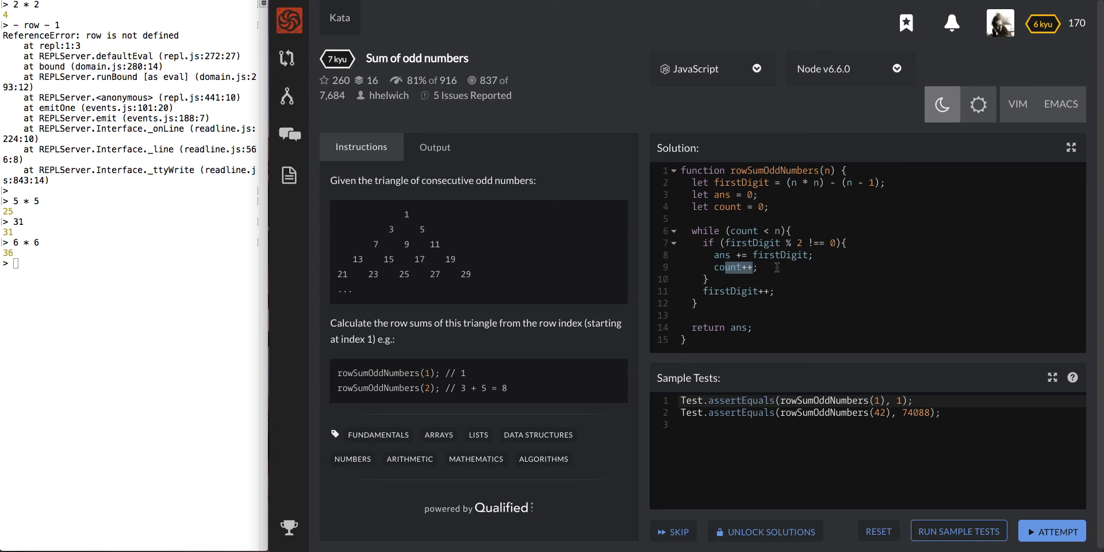
mouse_move(773, 269)
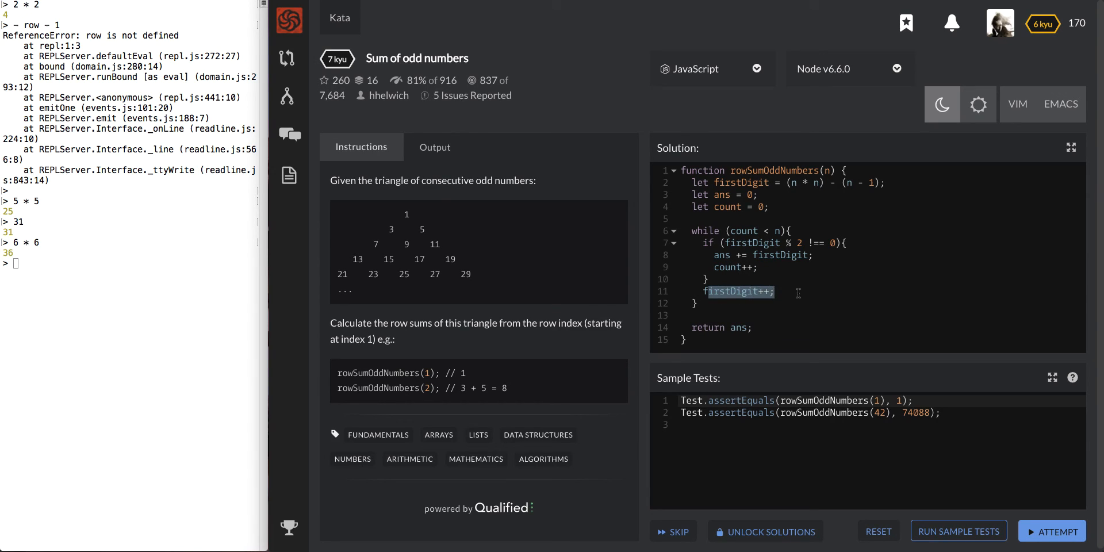
left_click(759, 243)
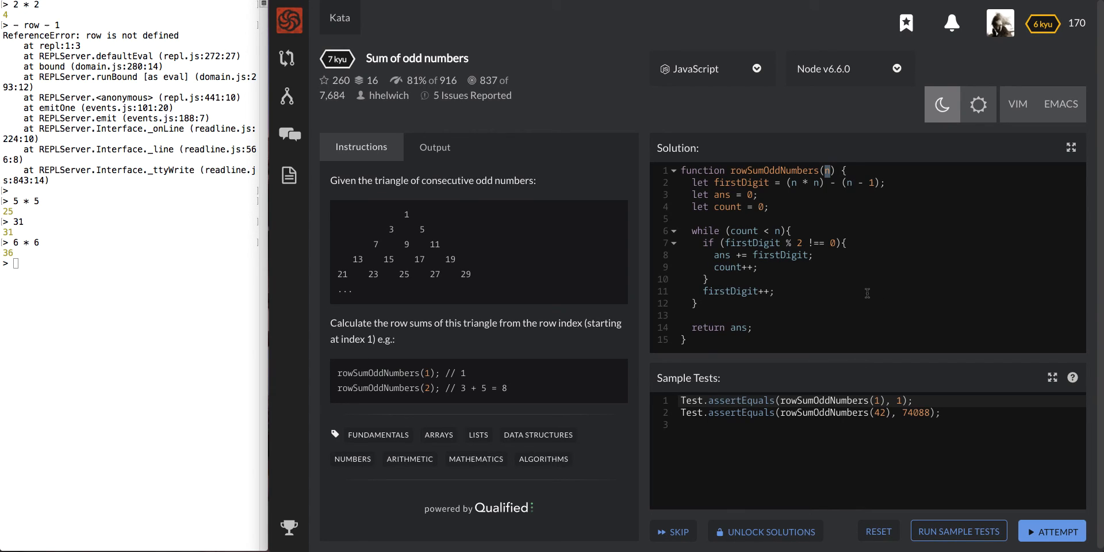
mouse_move(858, 293)
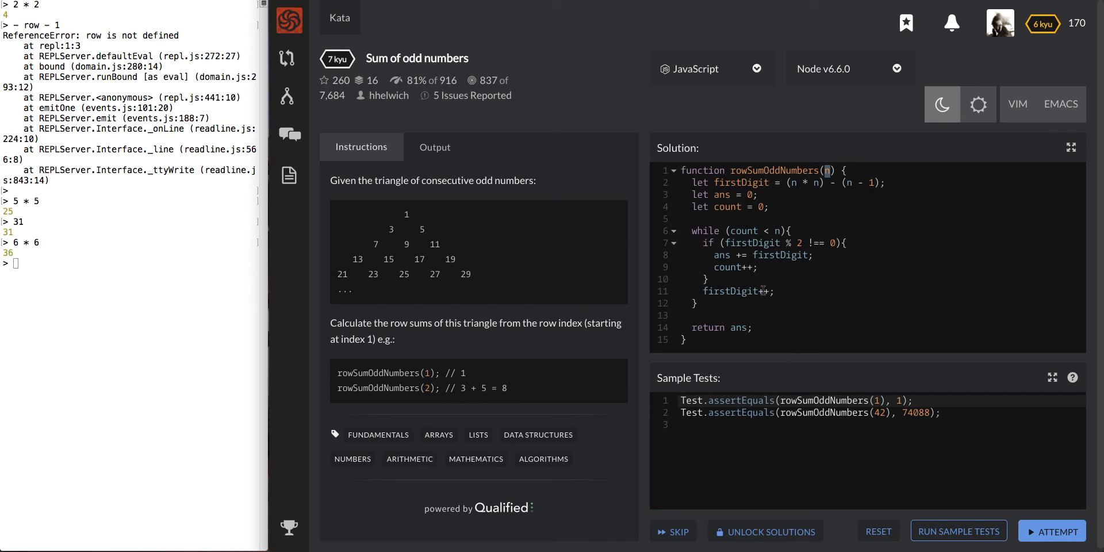
mouse_move(727, 230)
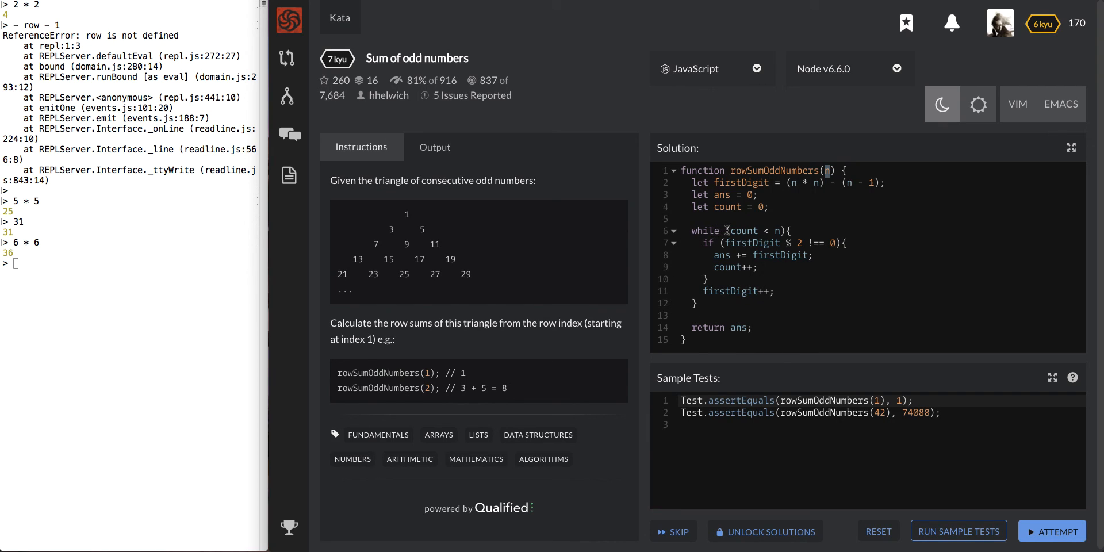
double_click(742, 230)
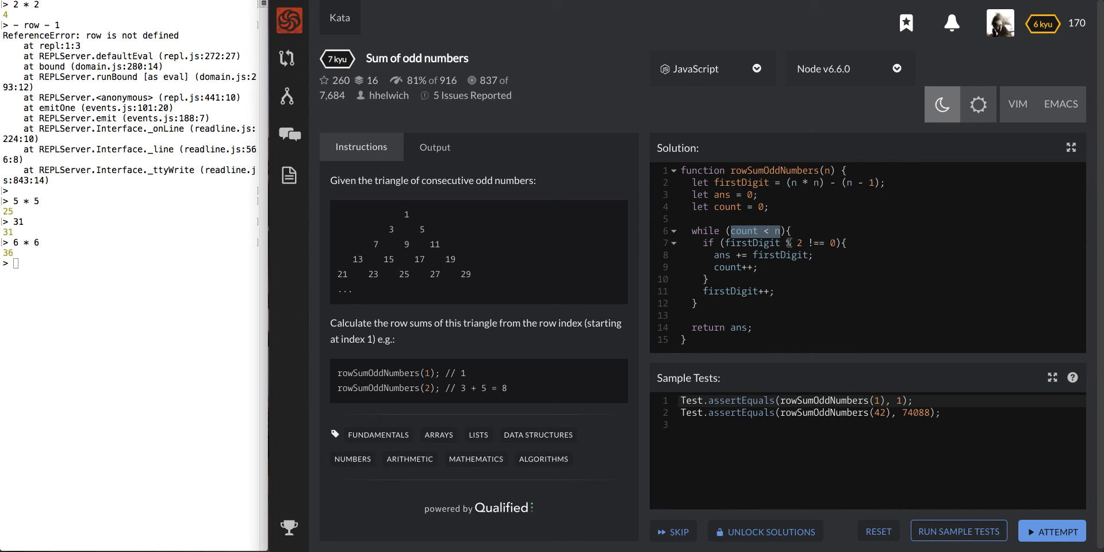
mouse_move(813, 232)
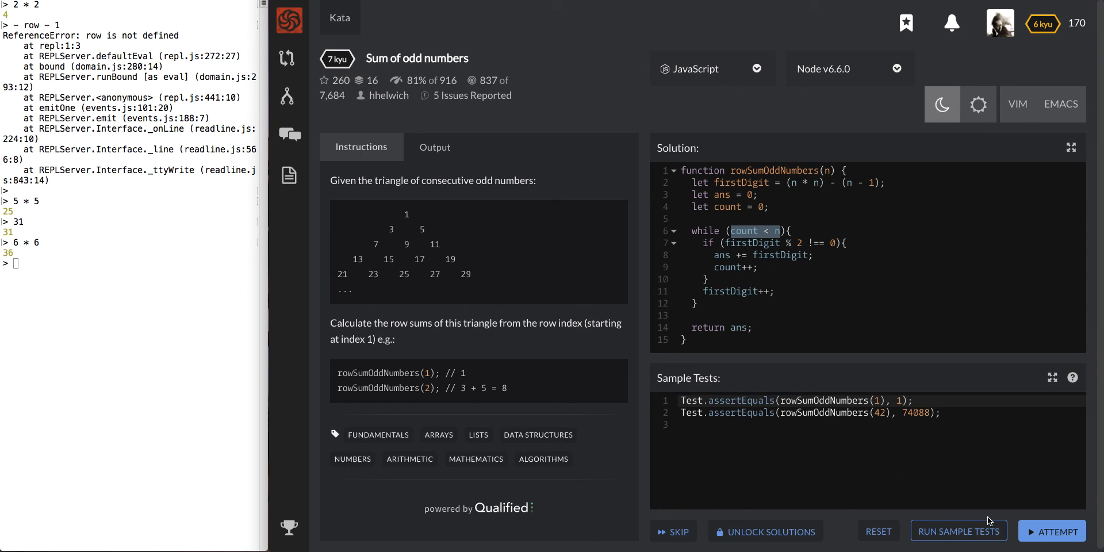
mouse_move(393, 384)
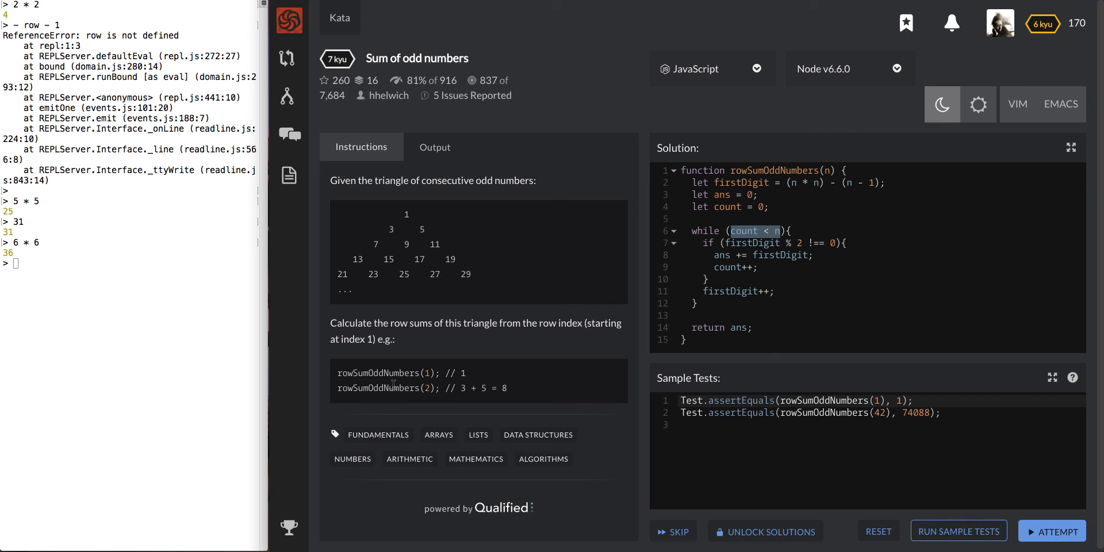
mouse_move(849, 289)
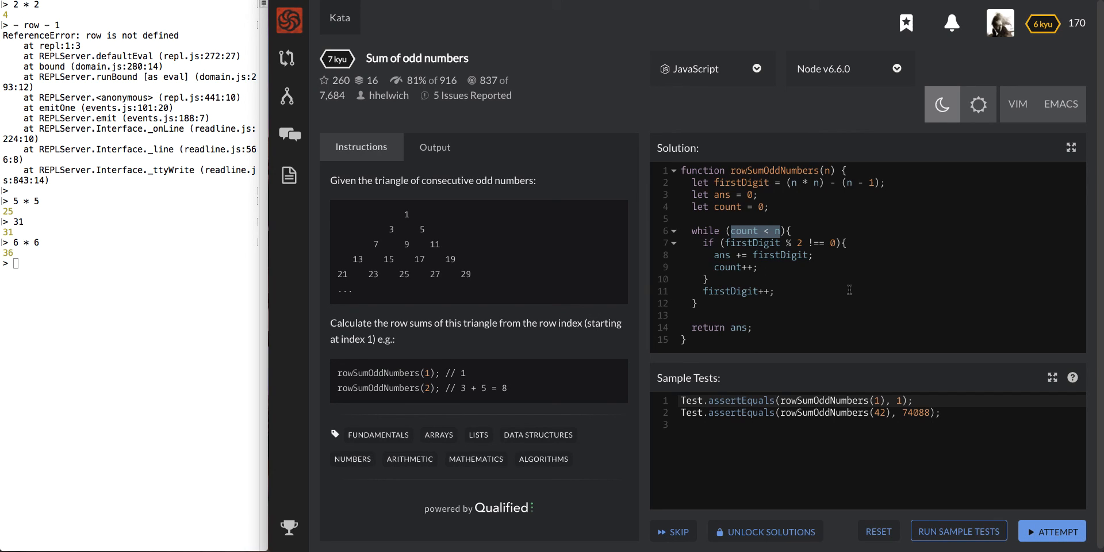
mouse_move(999, 496)
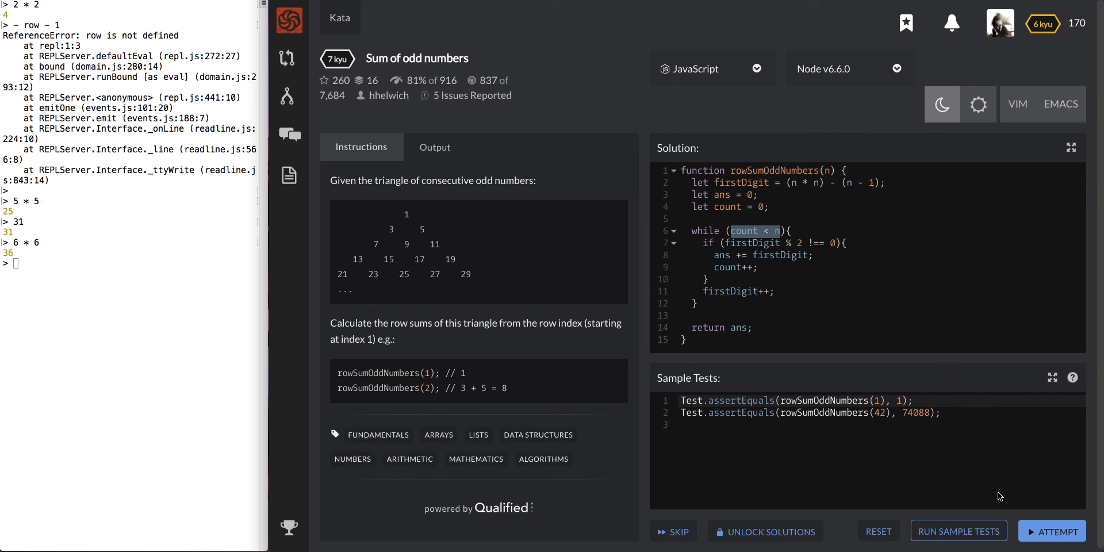
Run the full 50-test attempt, submit the passing solution as final, and view other solutions
left_click(958, 531)
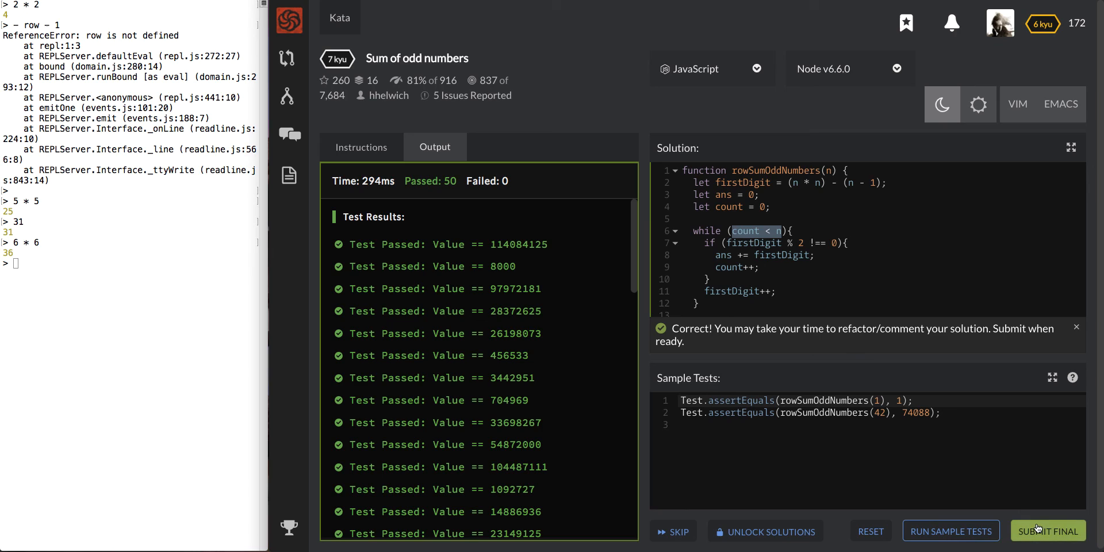
mouse_move(1049, 531)
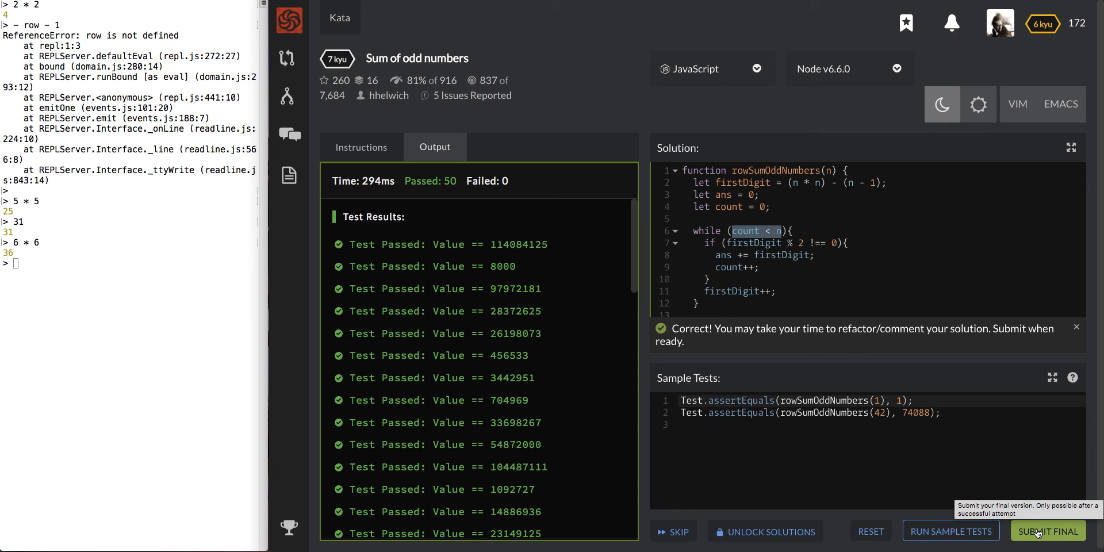
left_click(1049, 531)
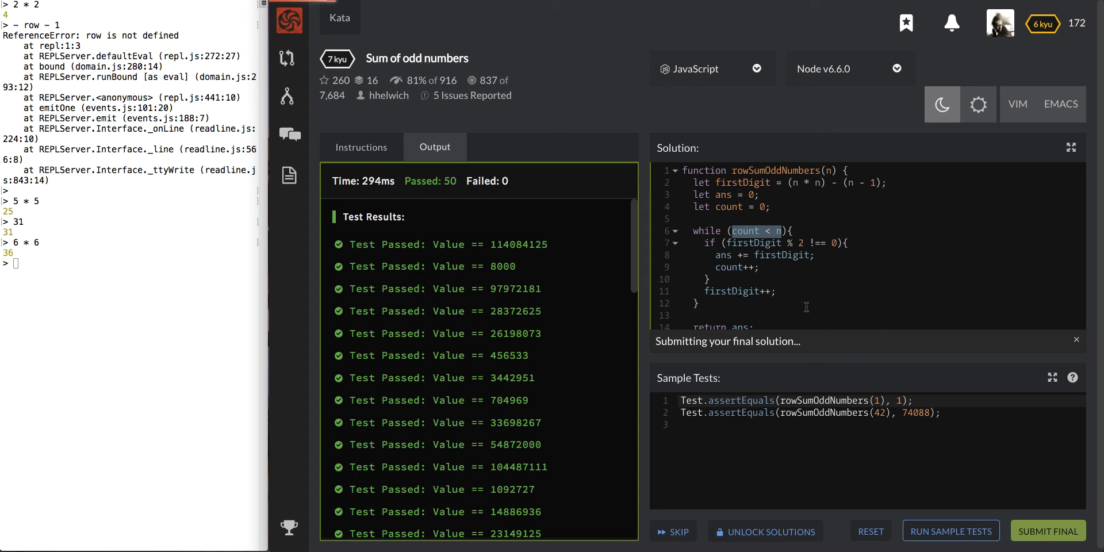
left_click(1047, 531)
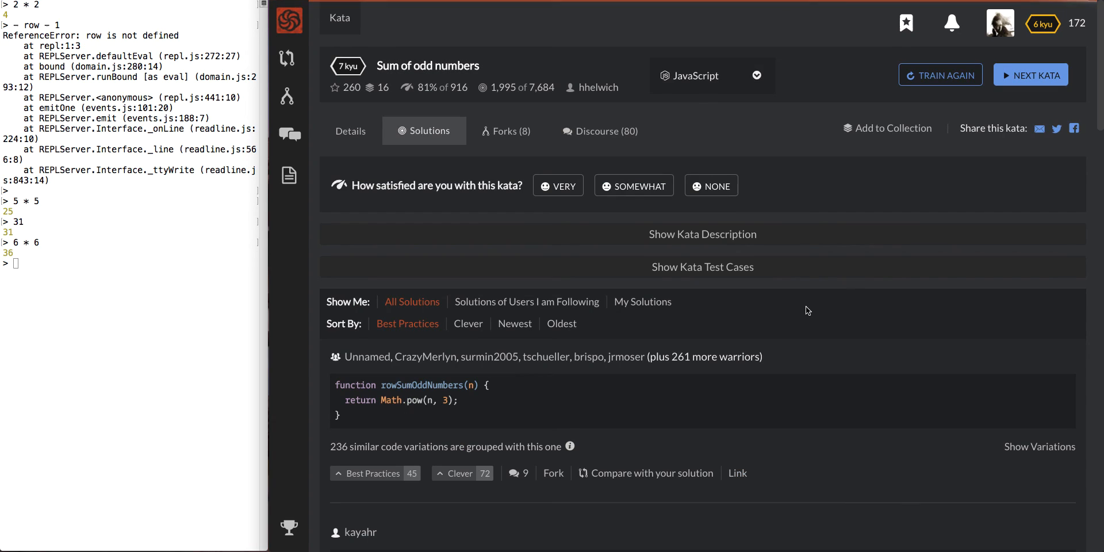